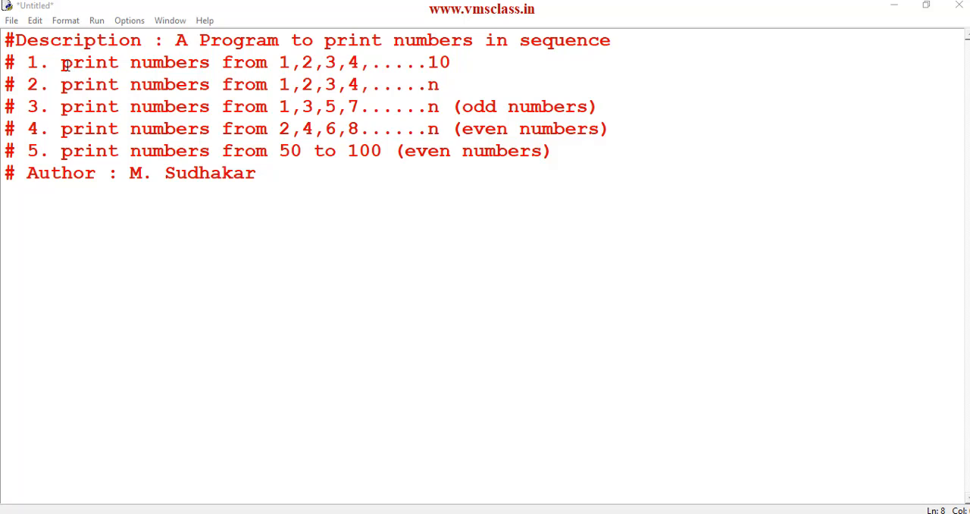
Below the comments, write the loop header 'for i in range(1,11):'.
left_click_drag(61, 62, 313, 62)
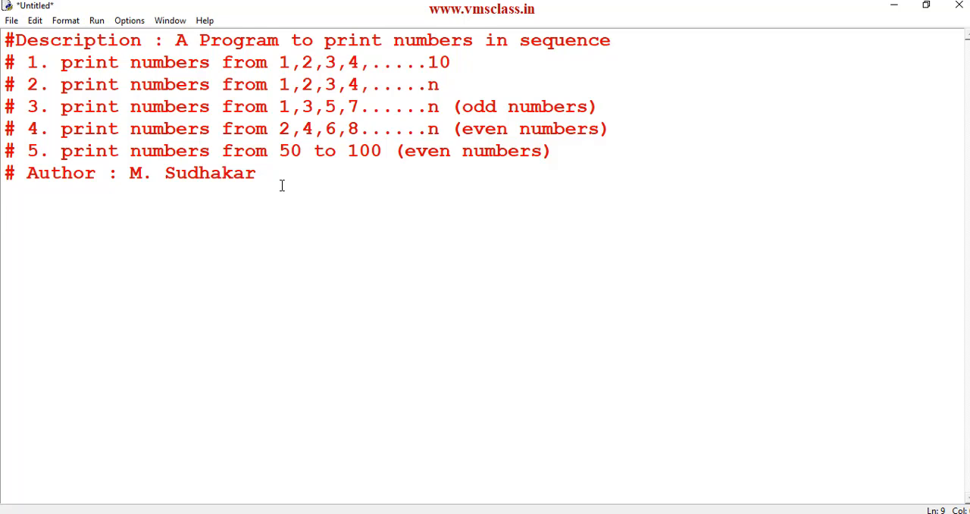
type("for")
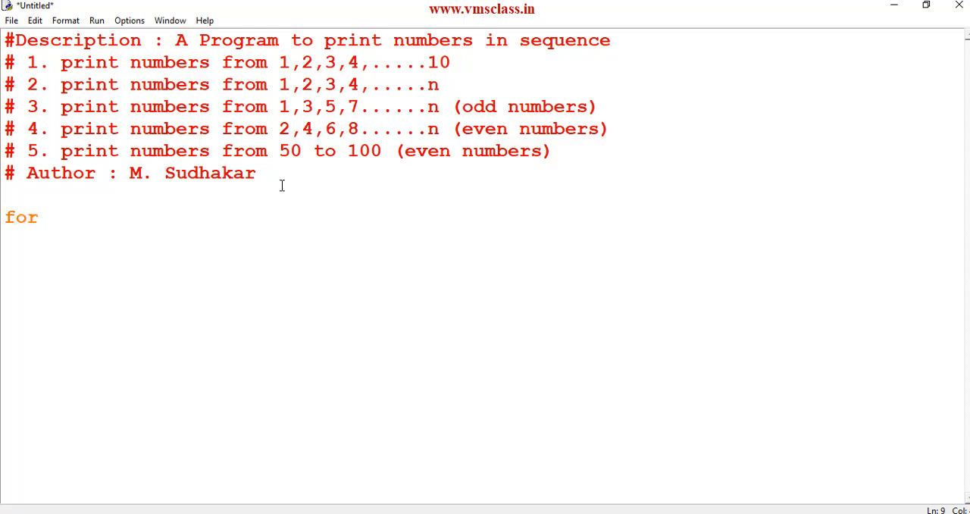
type("i")
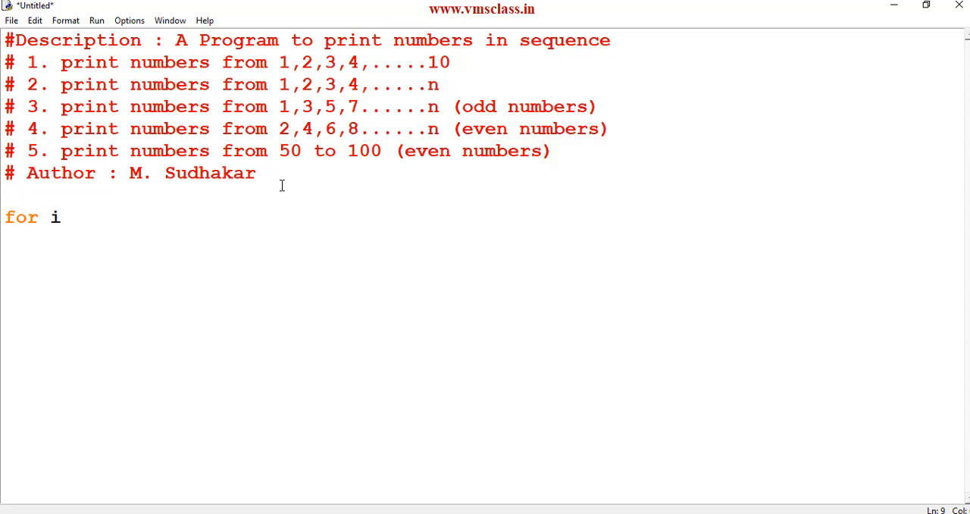
type("in range")
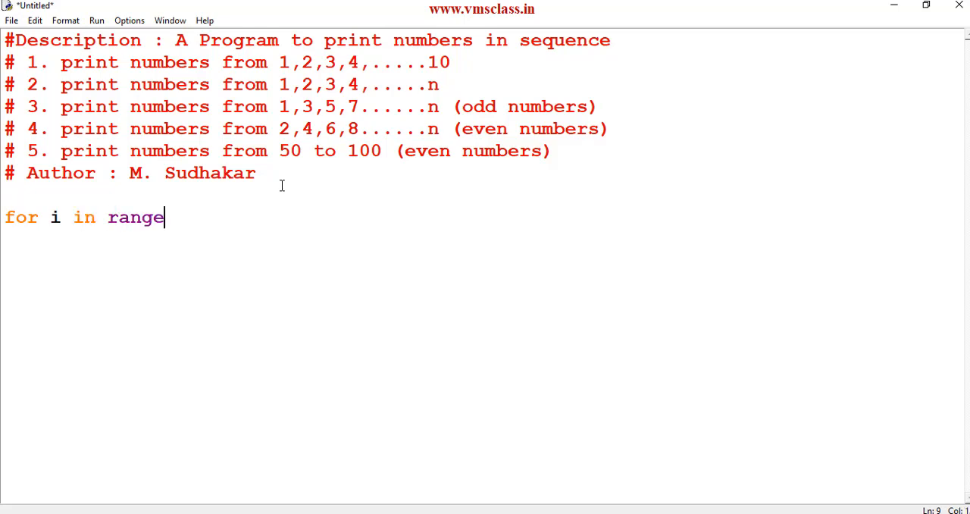
type("(")
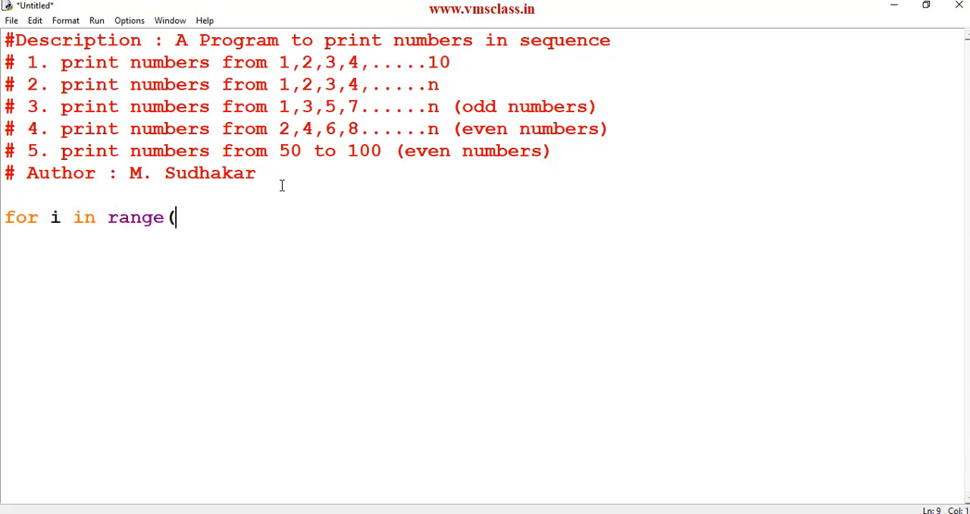
mouse_move(339, 63)
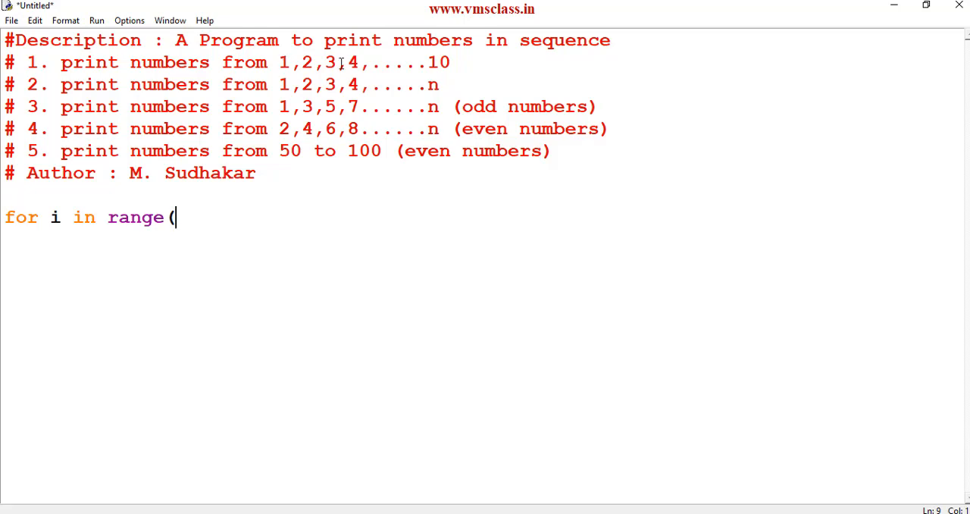
type("1")
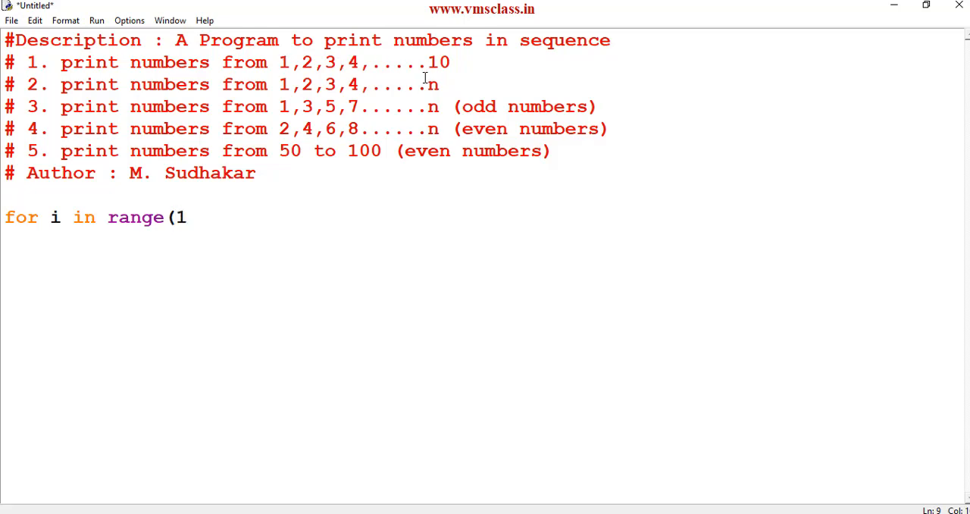
type(",")
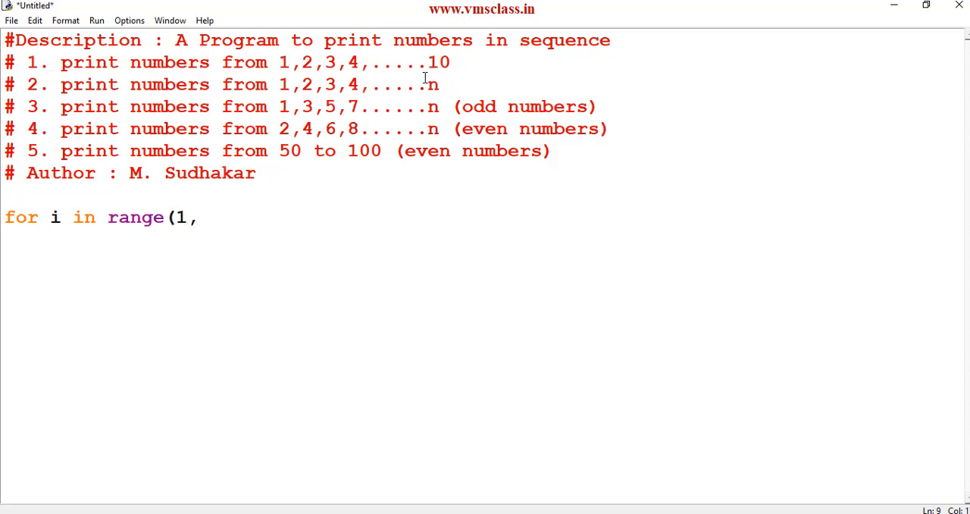
type("11")
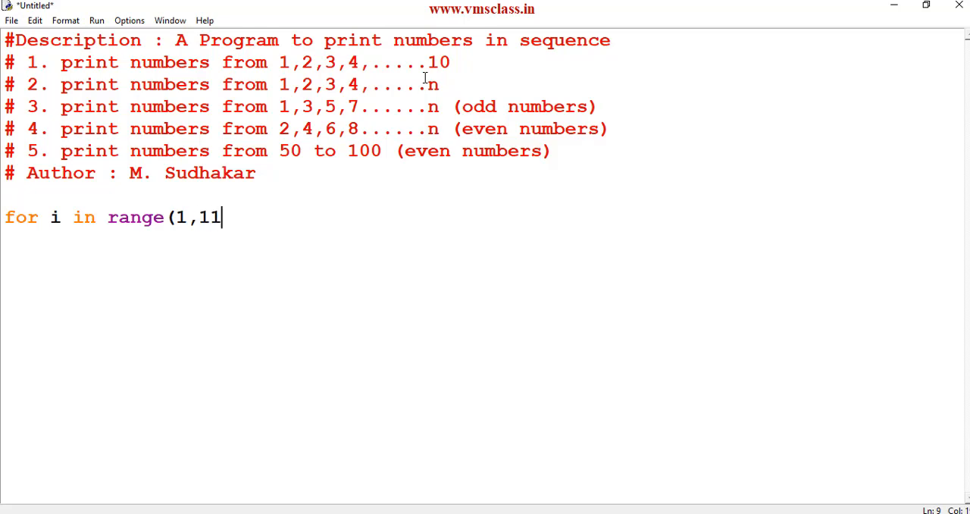
type(") :")
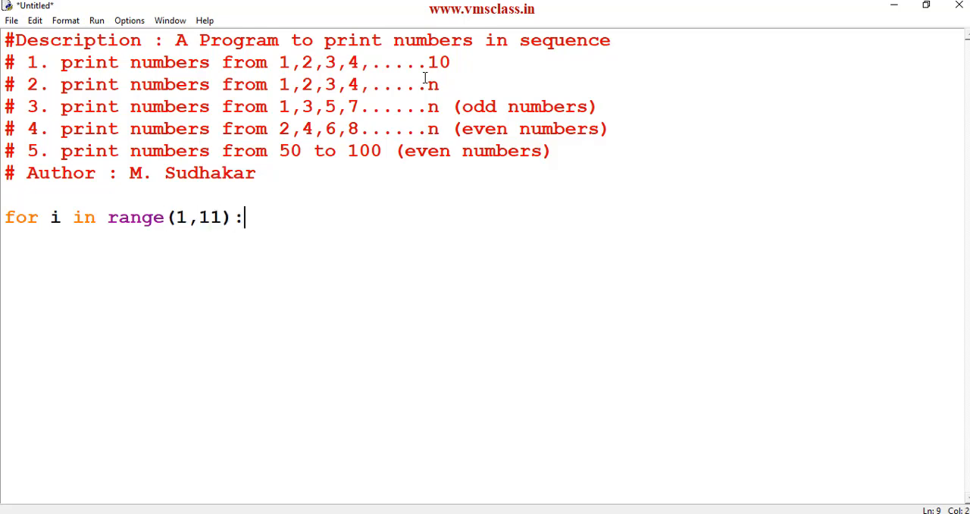
mouse_move(254, 200)
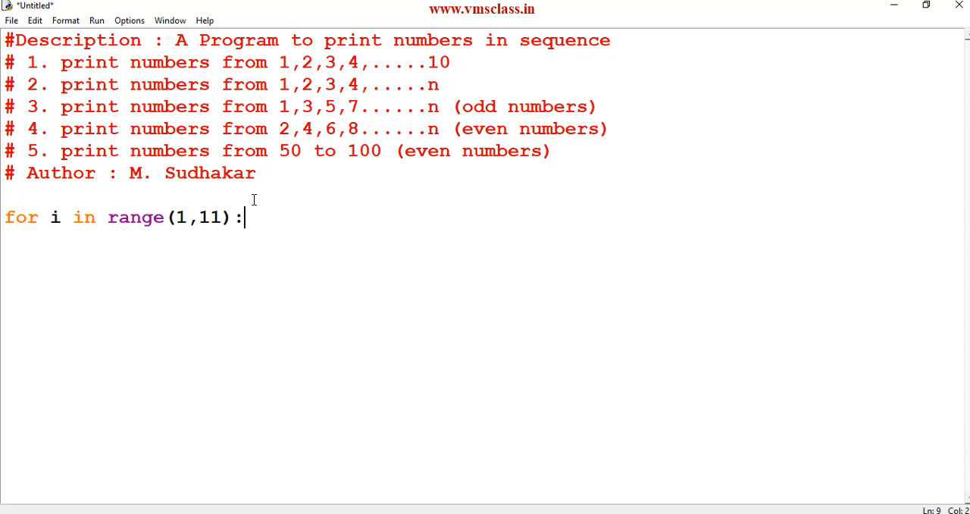
Add the indented body 'print(i)' and begin saving the untitled script.
double_click(211, 217)
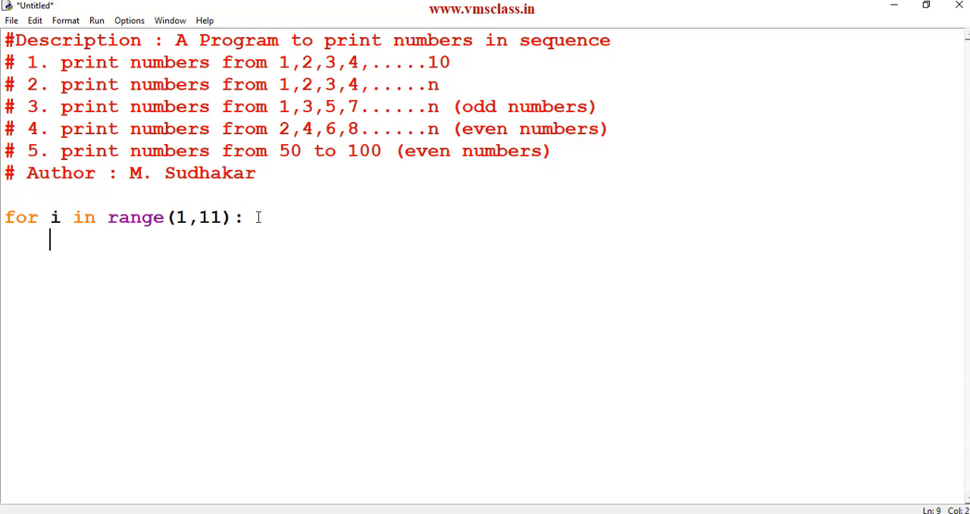
type("print")
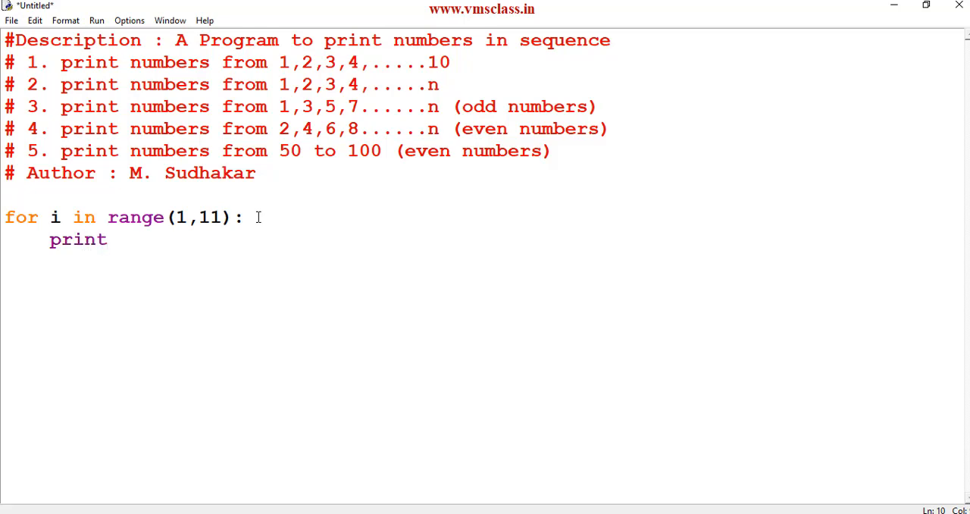
type("(i)")
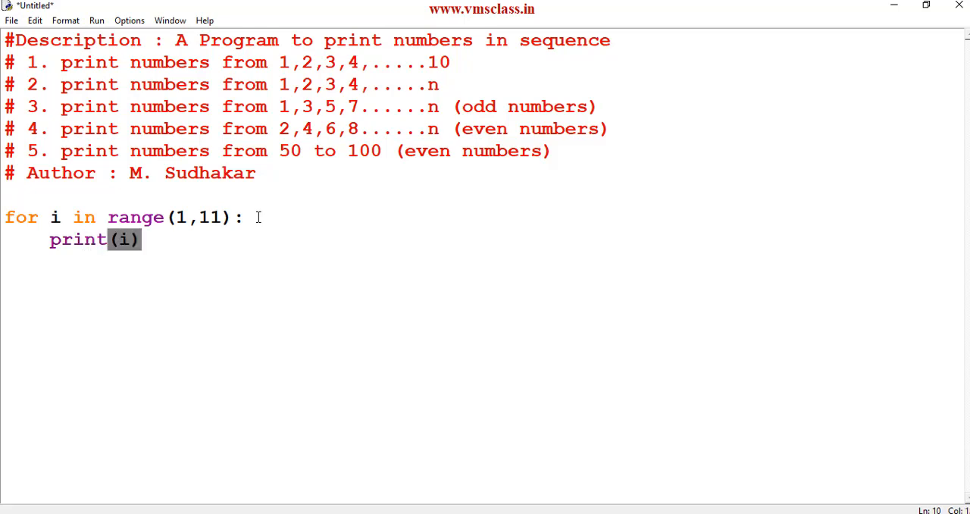
key("ctrl+s")
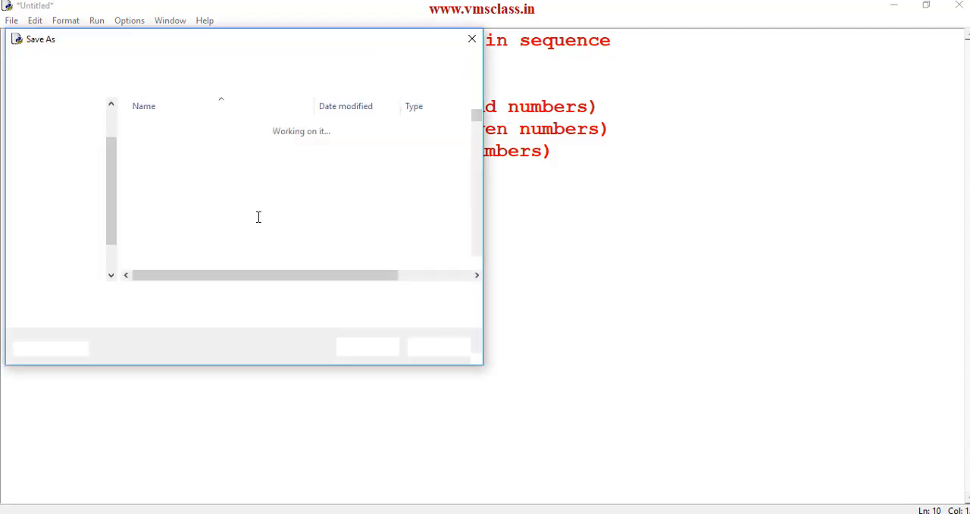
Save the script as number_sequence.py and run the module.
type("number_sequence")
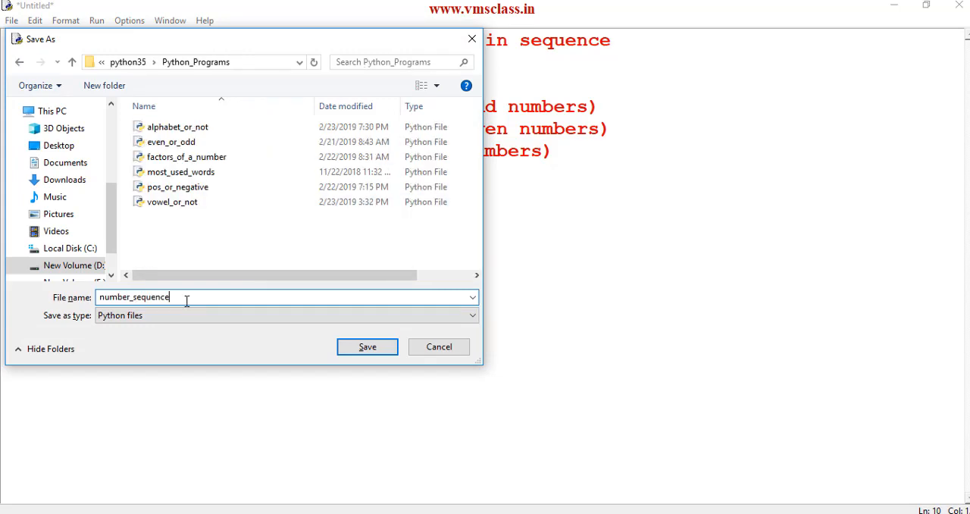
left_click(96, 20)
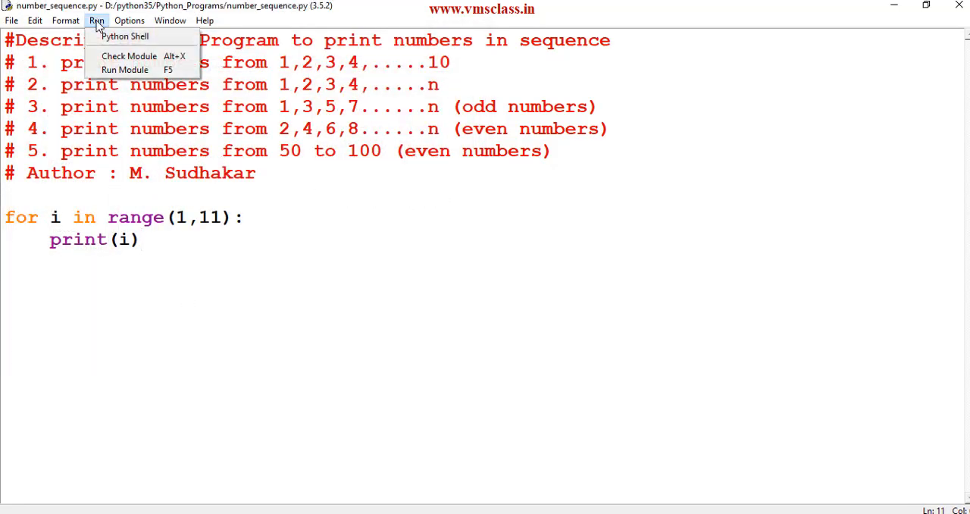
left_click(124, 69)
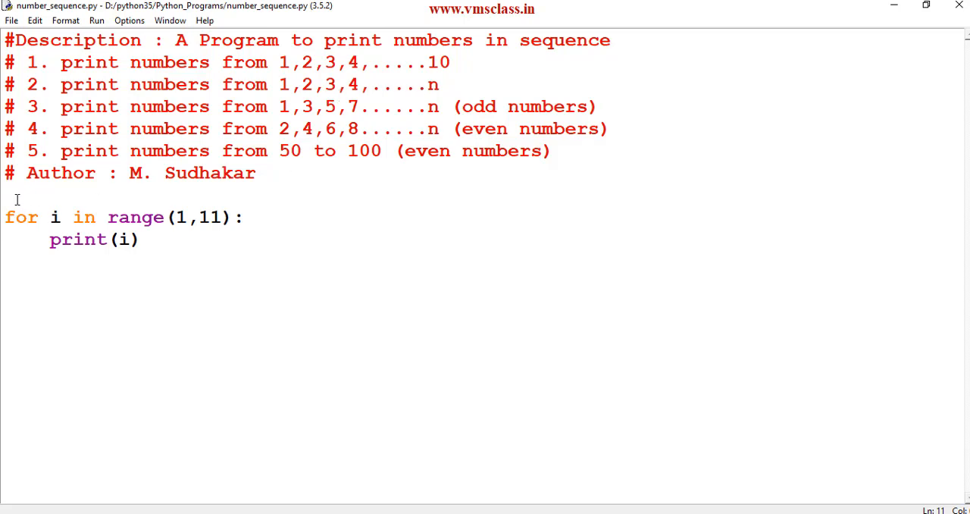
Add 'n=int(input("Please enter a number"))' on a new line above the loop.
key("enter")
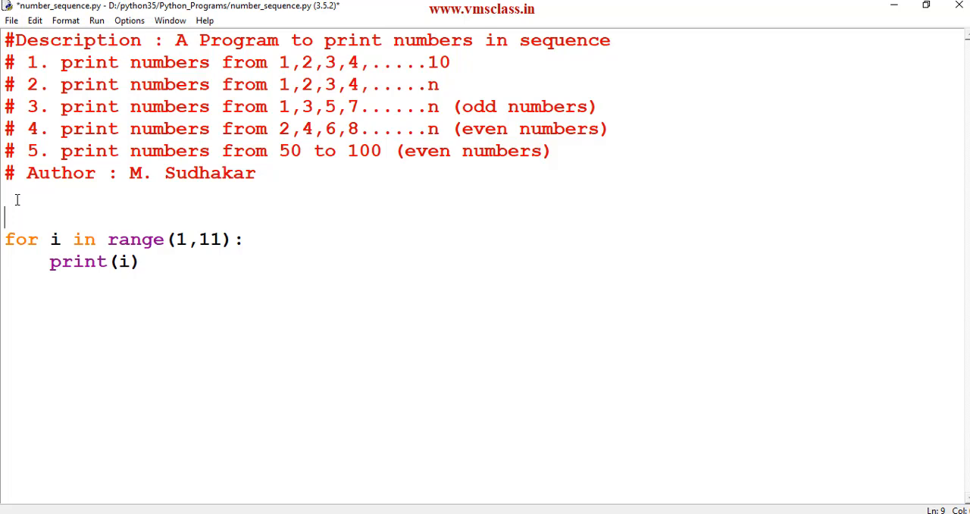
type("n")
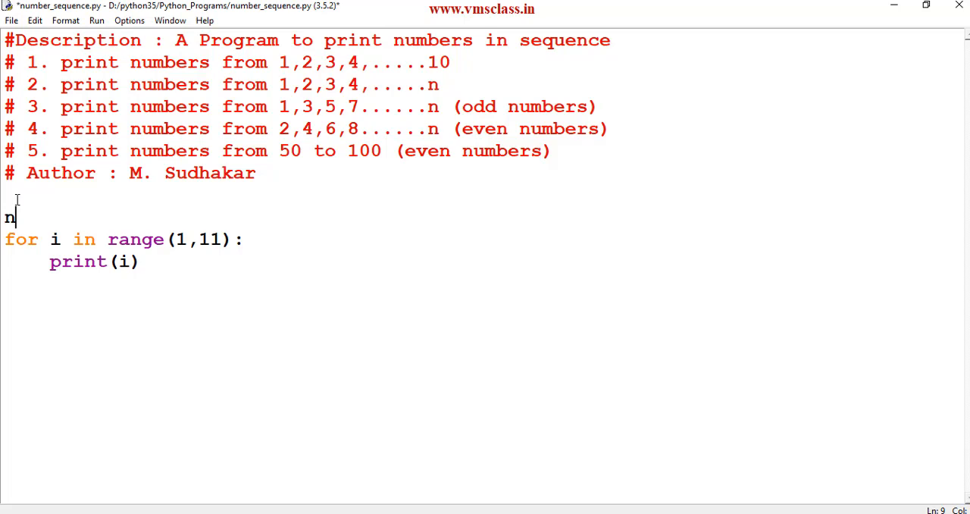
type("=int")
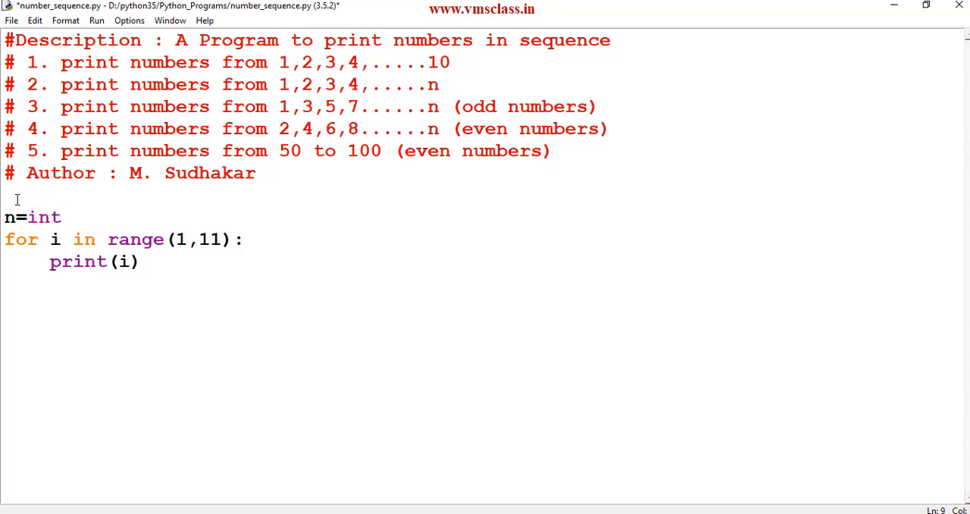
type("(input(\"ple")
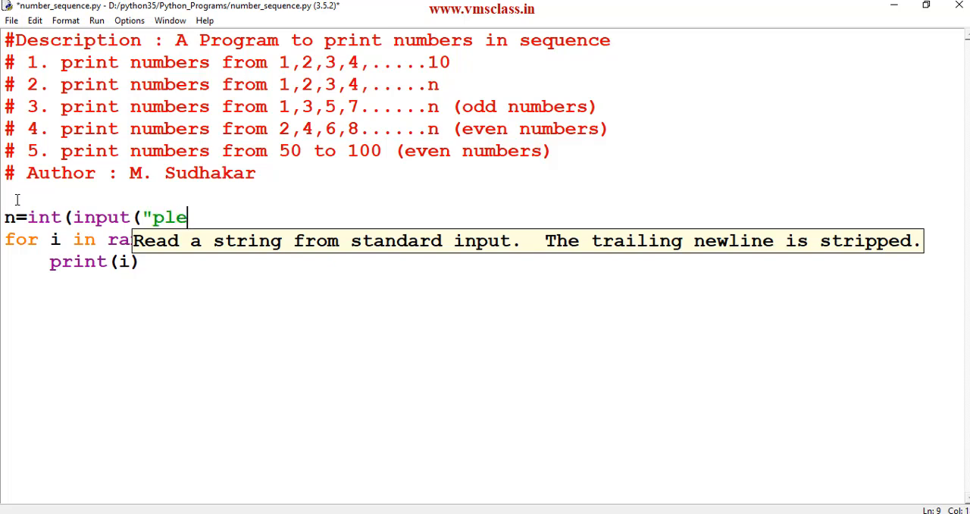
type("ase enter a")
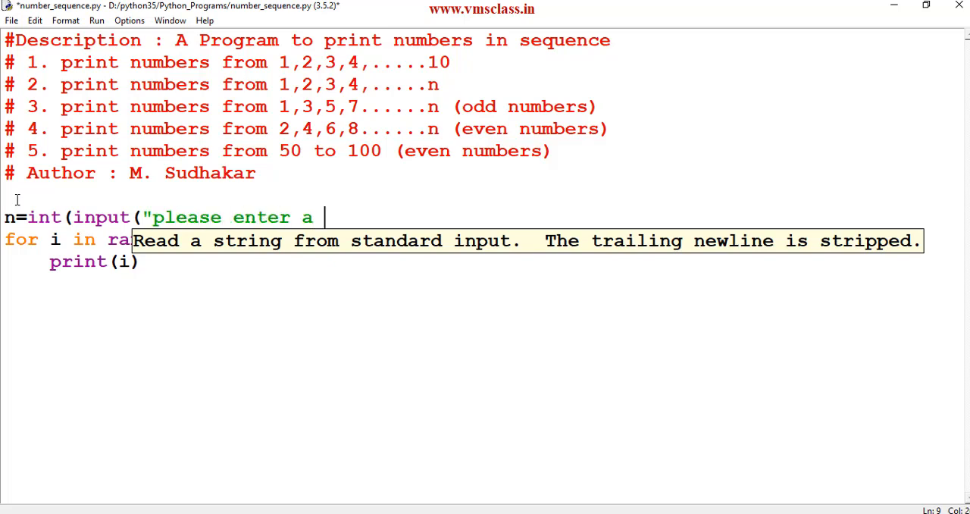
type("number\"))")
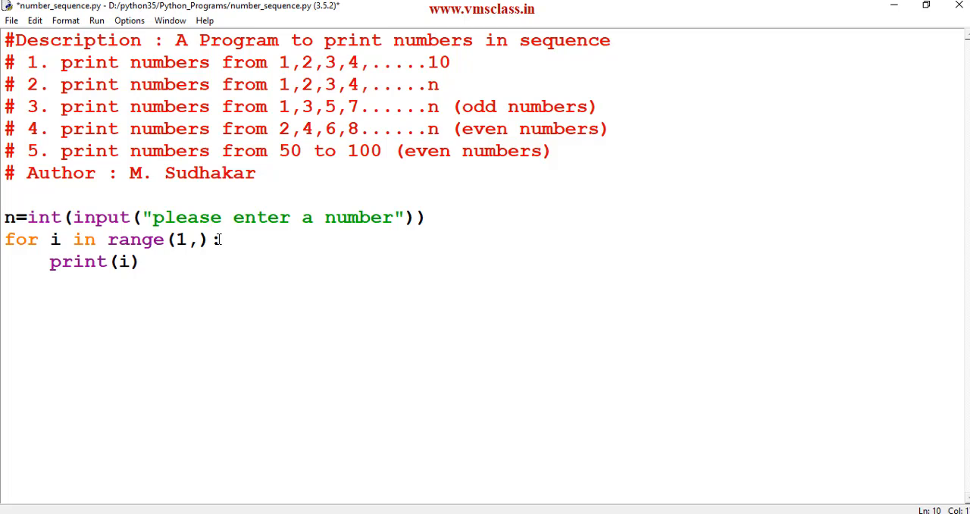
Change the loop's range end to n+1 so it counts up to n.
type("n+")
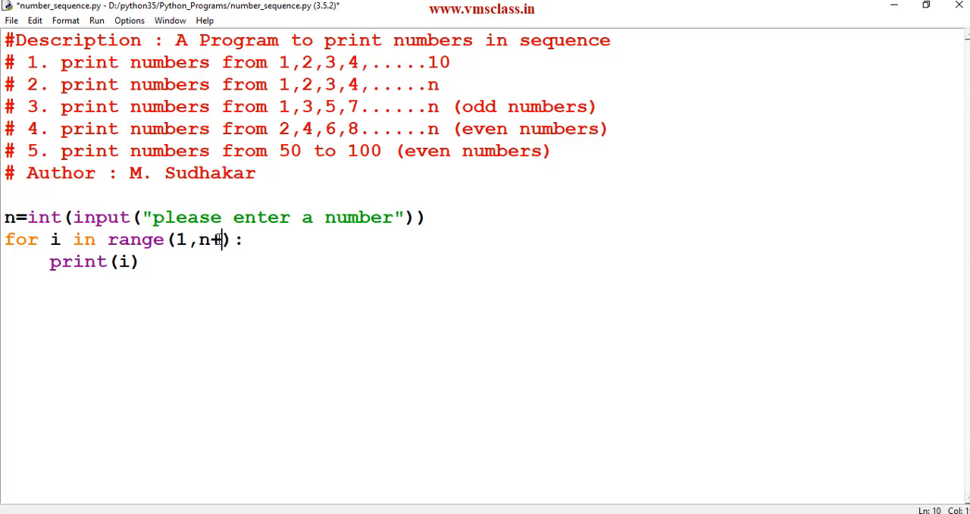
type("1")
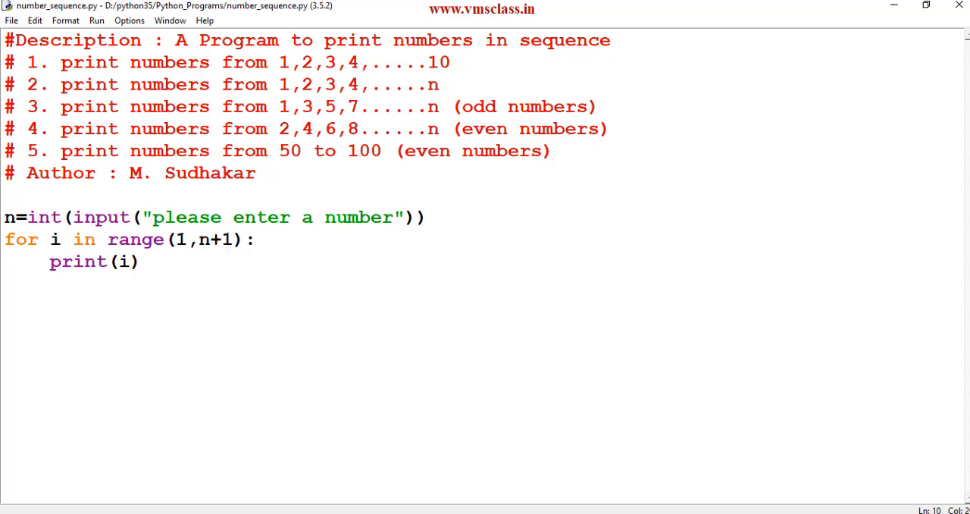
double_click(211, 239)
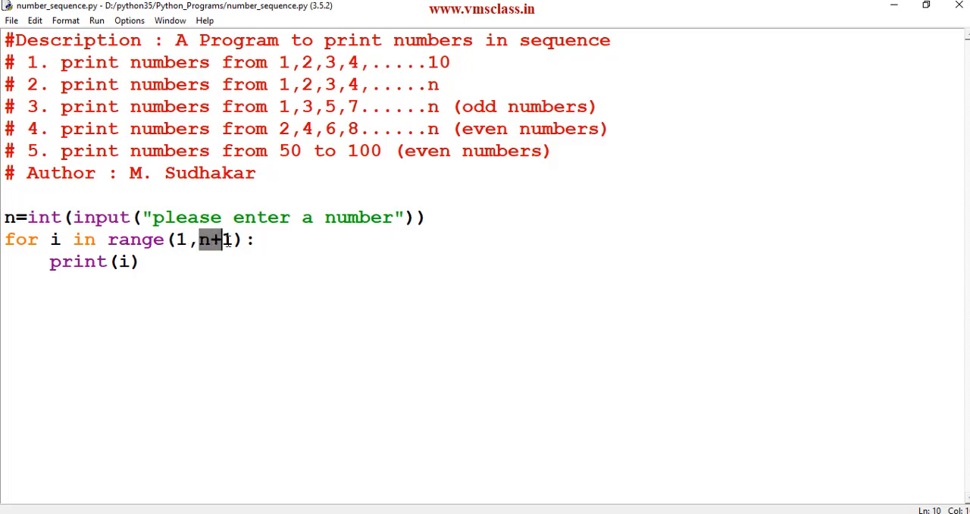
left_click(97, 20)
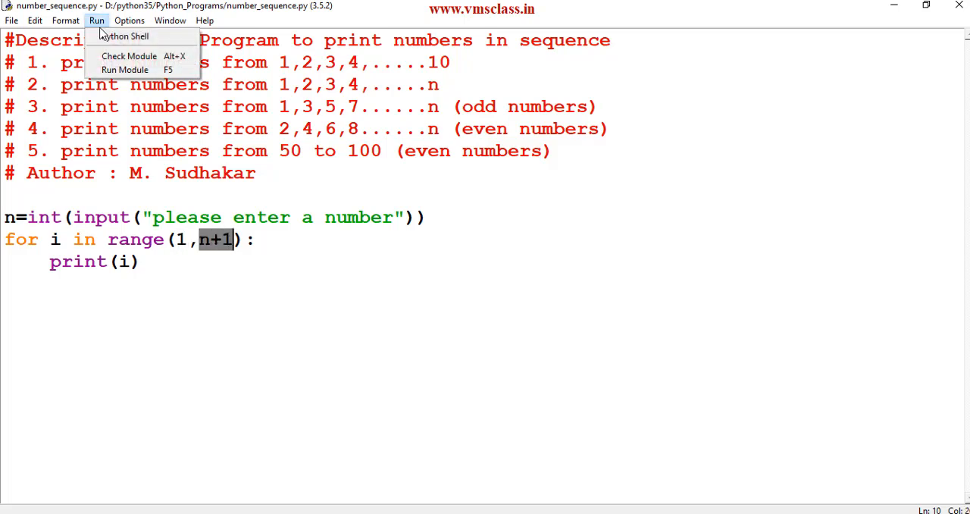
Run the module and enter 15 at the shell's number prompt.
left_click(124, 69)
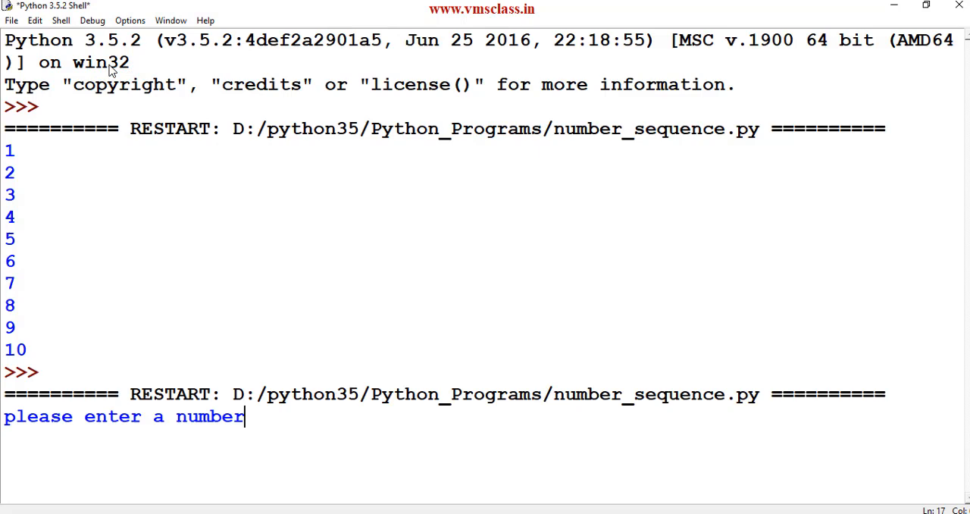
type("15")
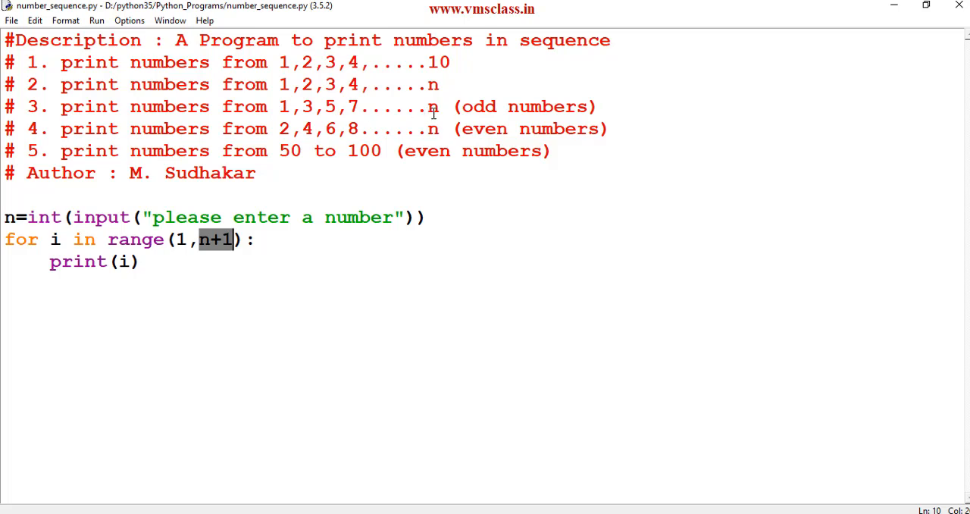
mouse_move(483, 111)
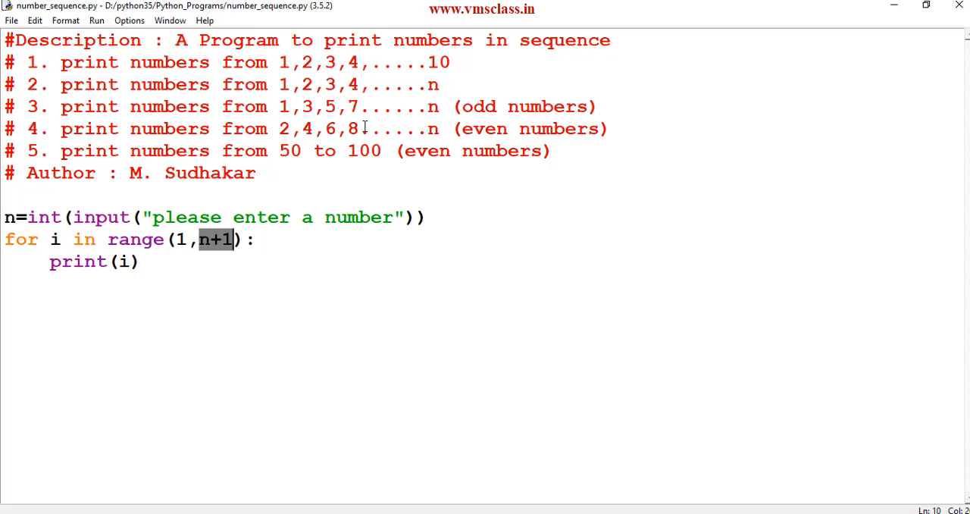
mouse_move(178, 240)
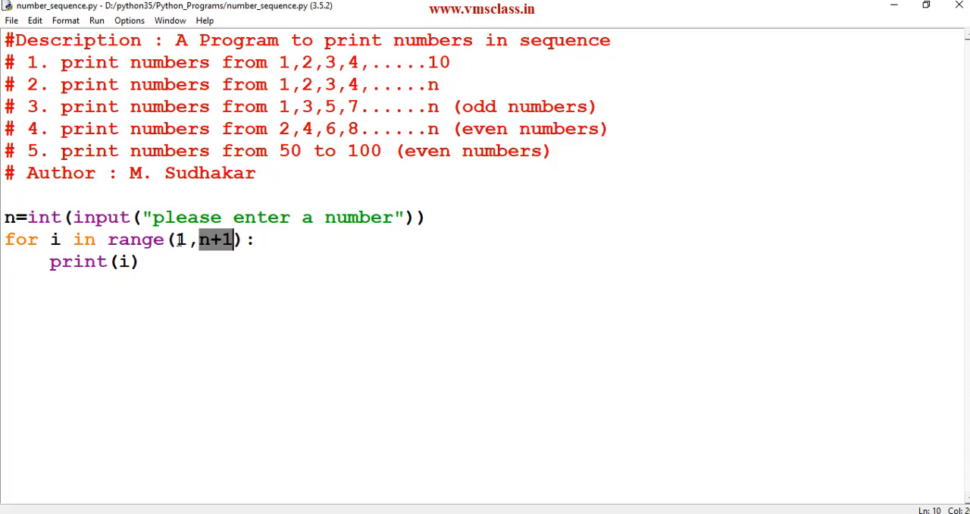
Add a step of 2 so the loop reads range(1,n+1,2), and save.
left_click(180, 239)
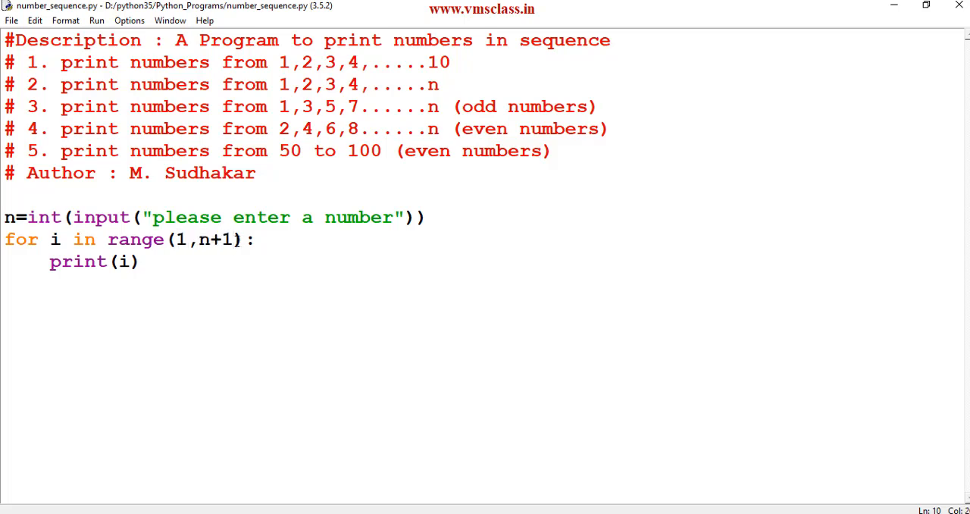
type(",2")
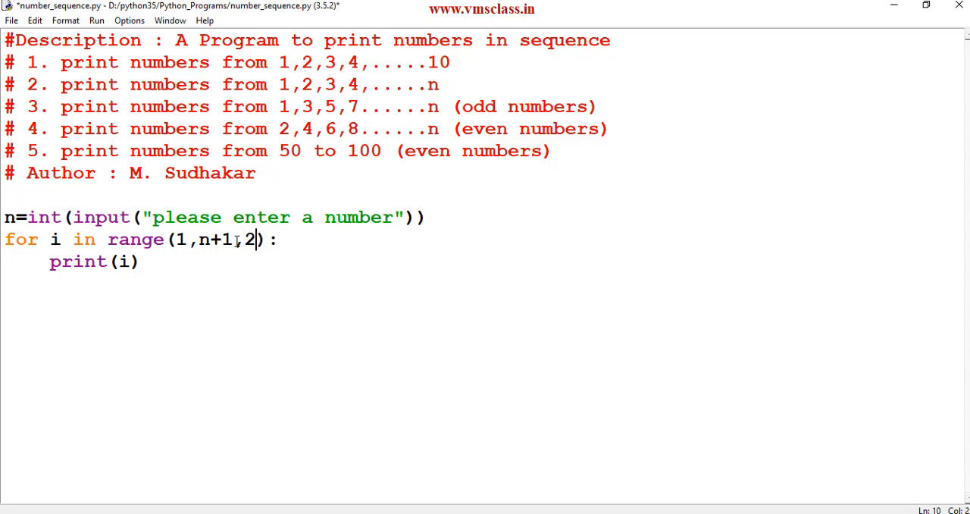
key("ctrl+s")
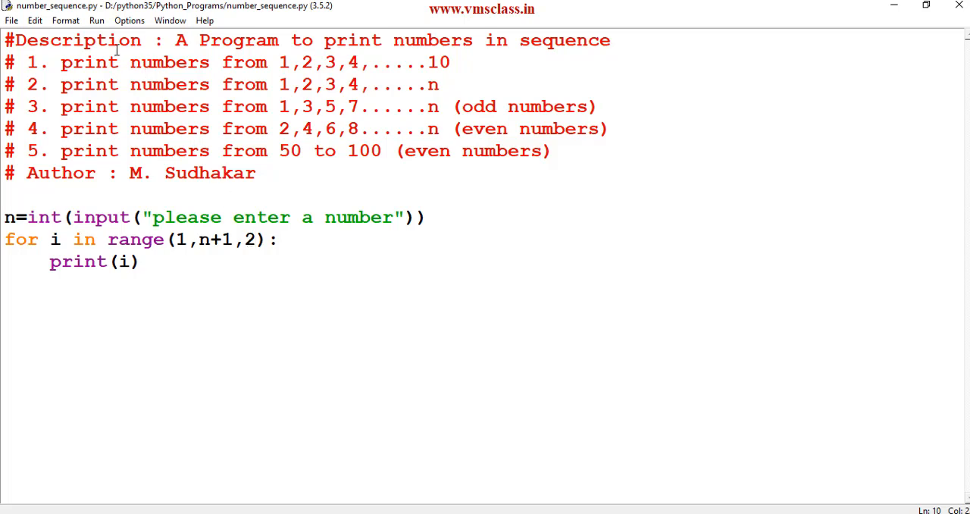
left_click(96, 20)
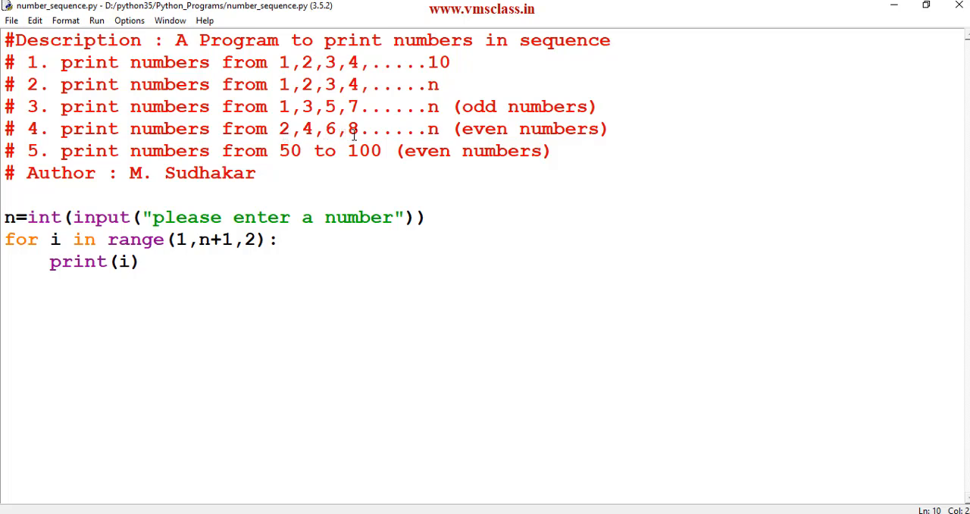
left_click(256, 240)
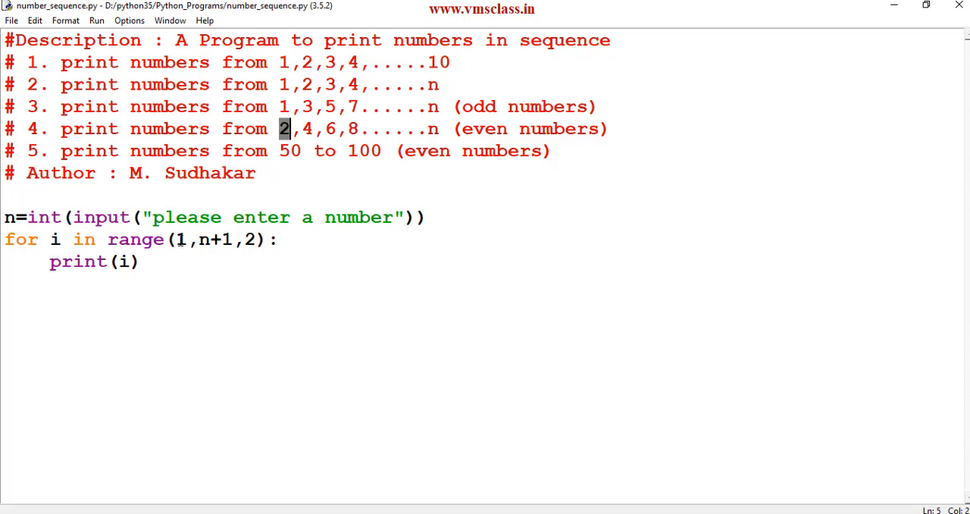
Change the range start to 2, giving range(2,n+1,2), and run the module.
left_click(181, 240)
type("2")
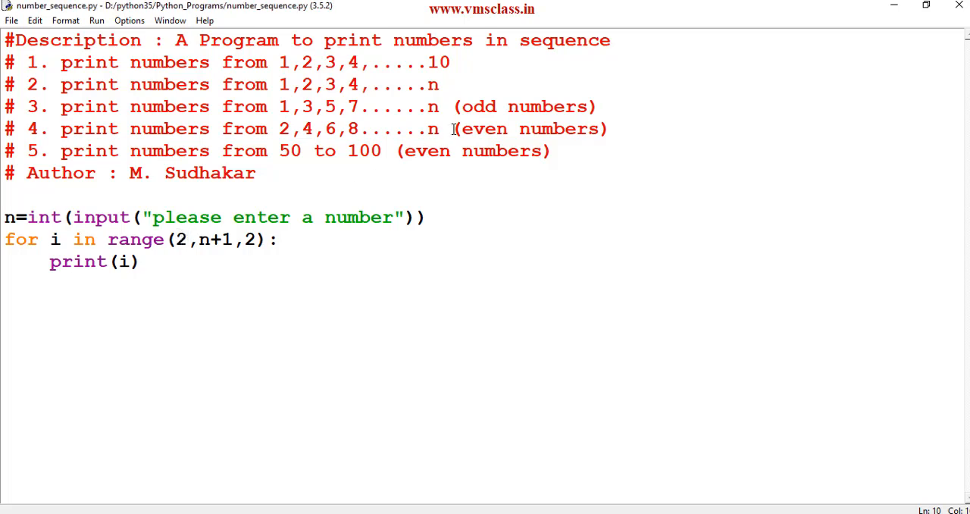
double_click(203, 240)
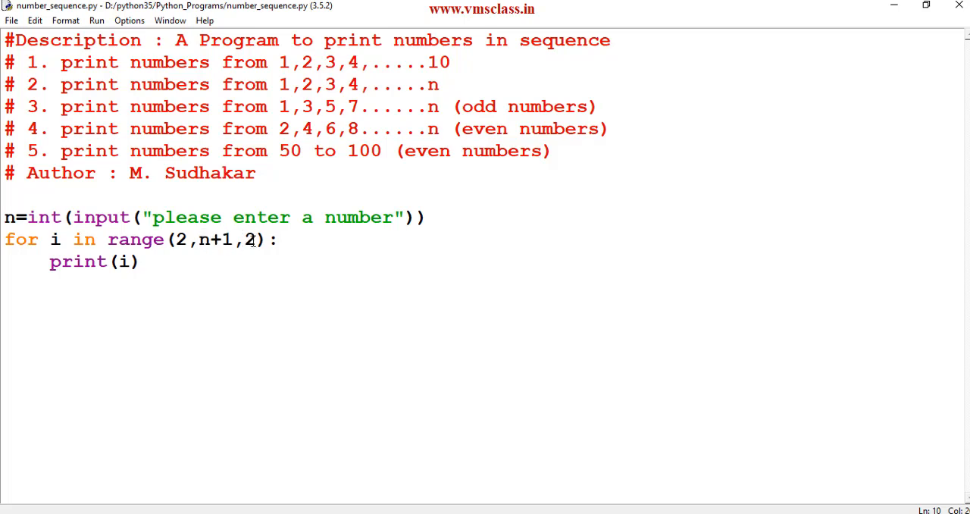
double_click(250, 240)
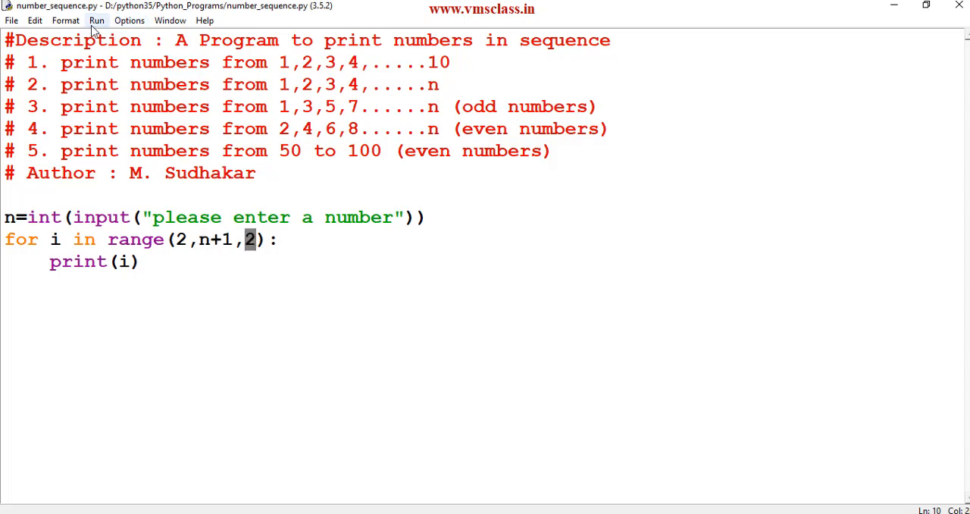
left_click(96, 21)
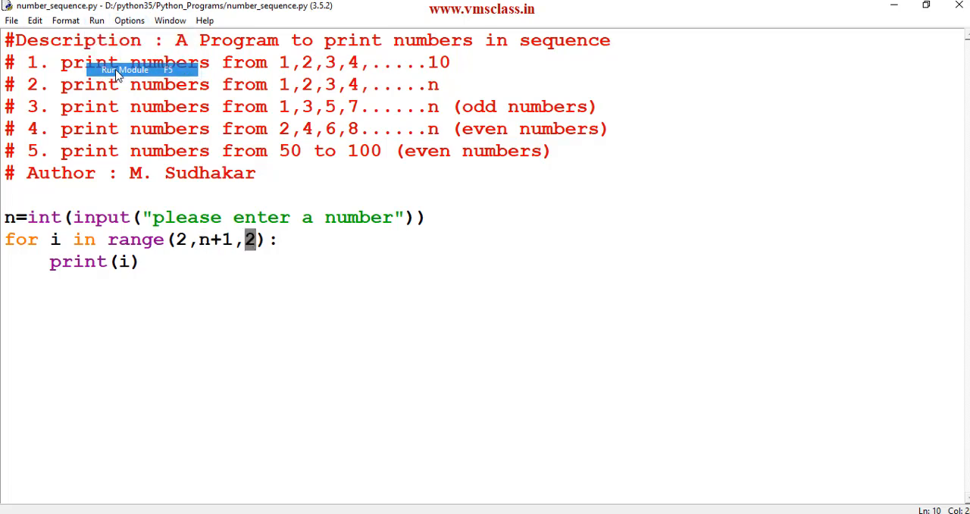
left_click(122, 69)
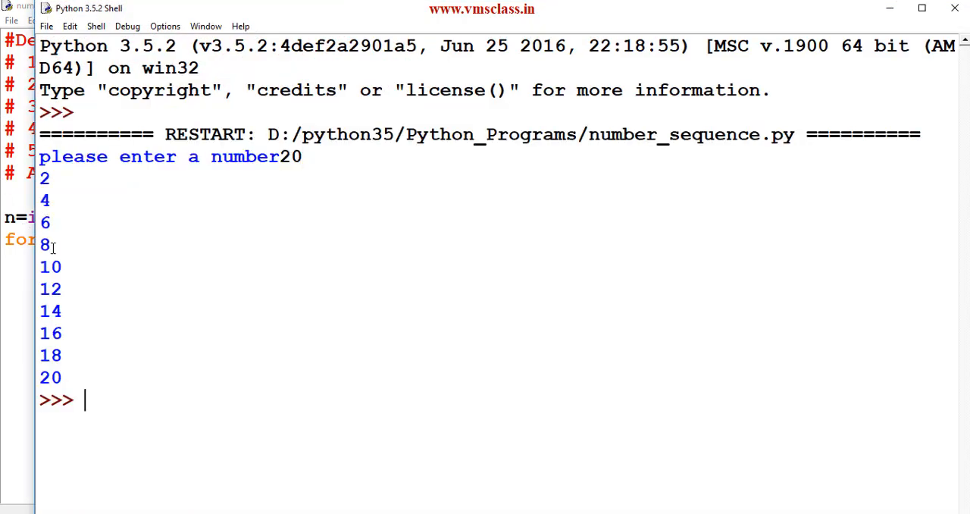
mouse_move(953, 30)
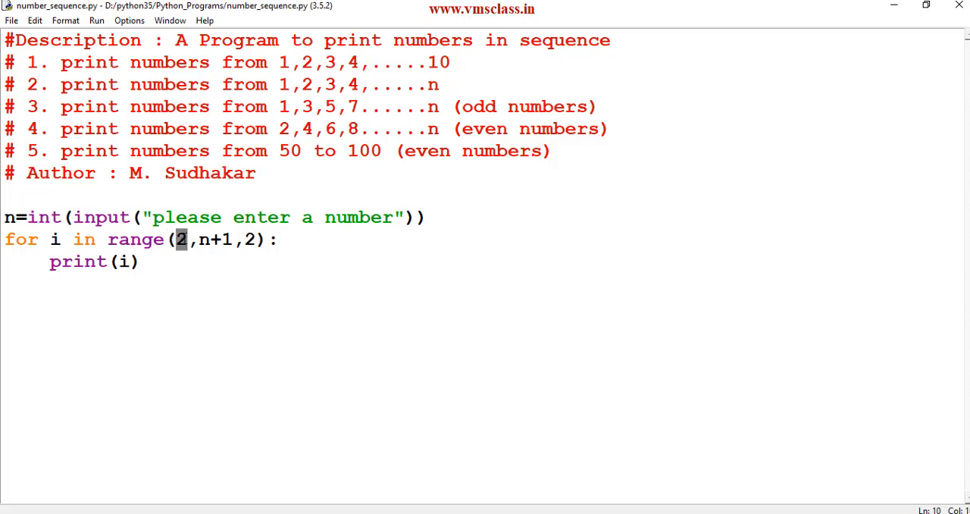
Change the loop to range(50,101,2) and comment out the input line.
type("50")
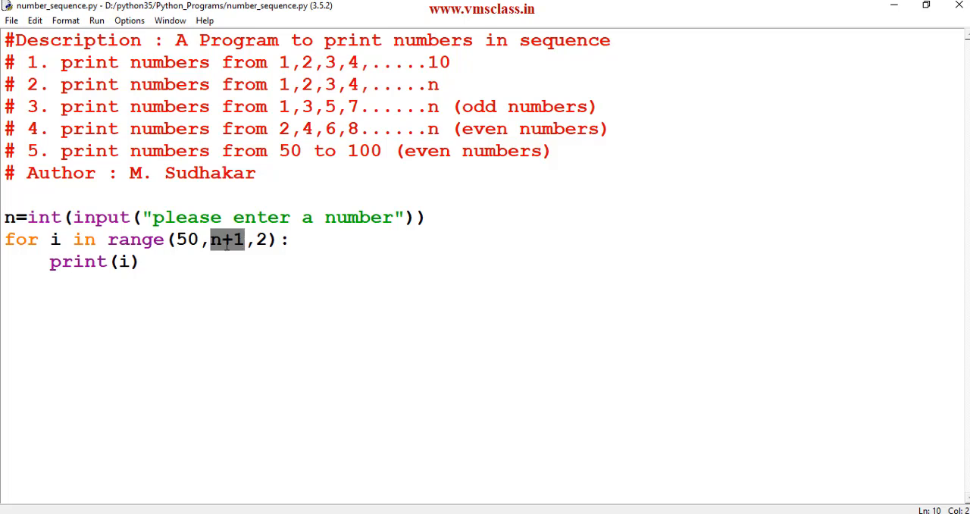
type("101")
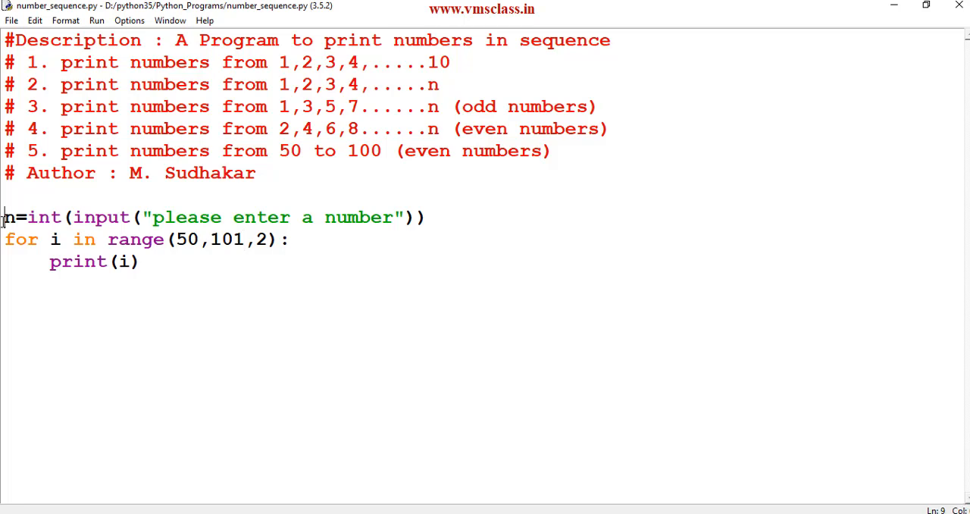
type("#n=")
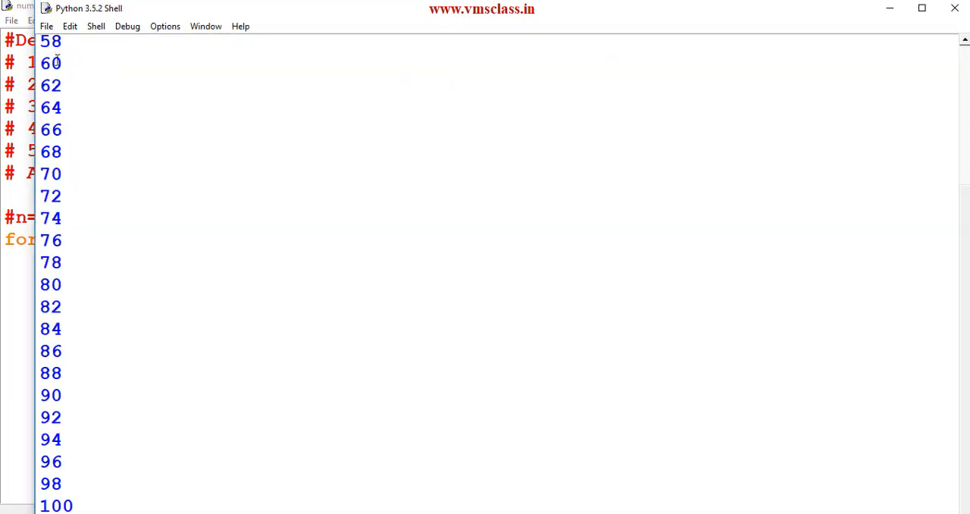
mouse_move(954, 8)
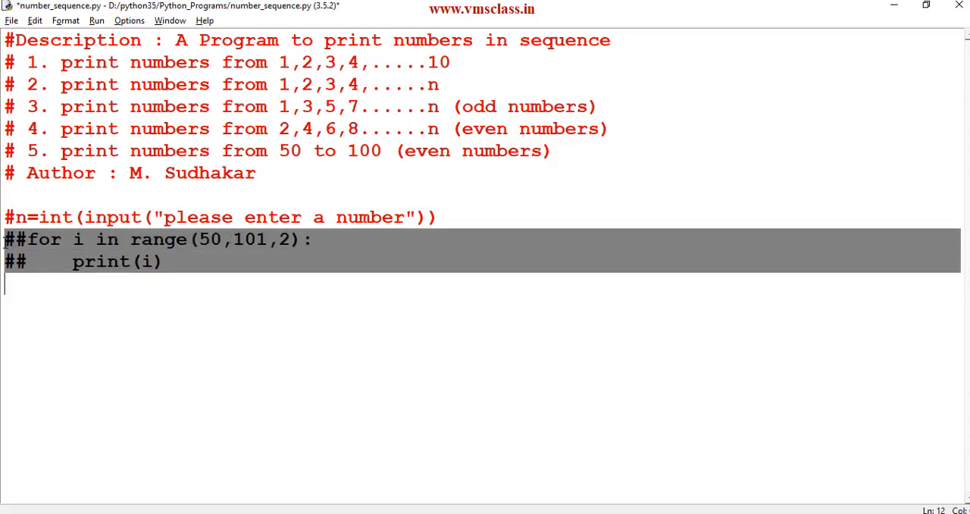
Save the commented-out old loop, then add a range(11) loop printing i if i%2==0.
key("ctrl+s")
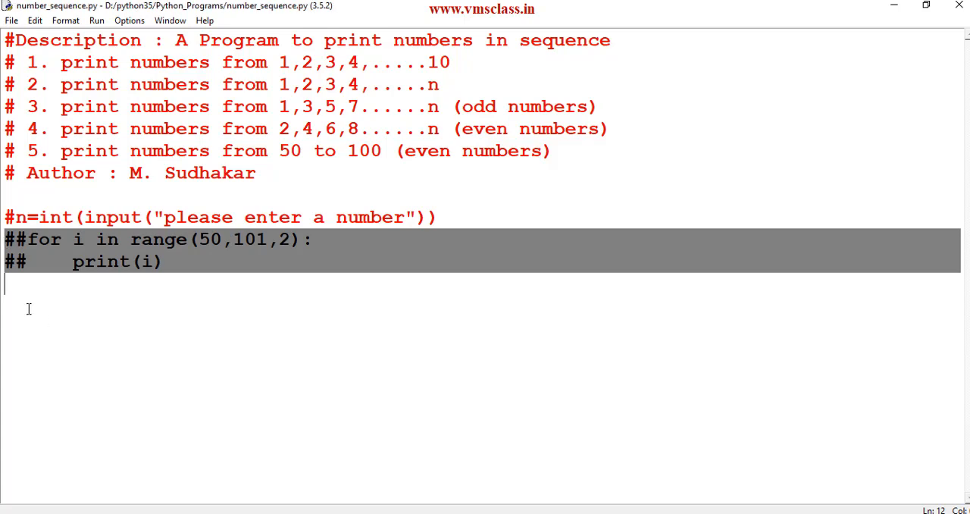
type("for i in")
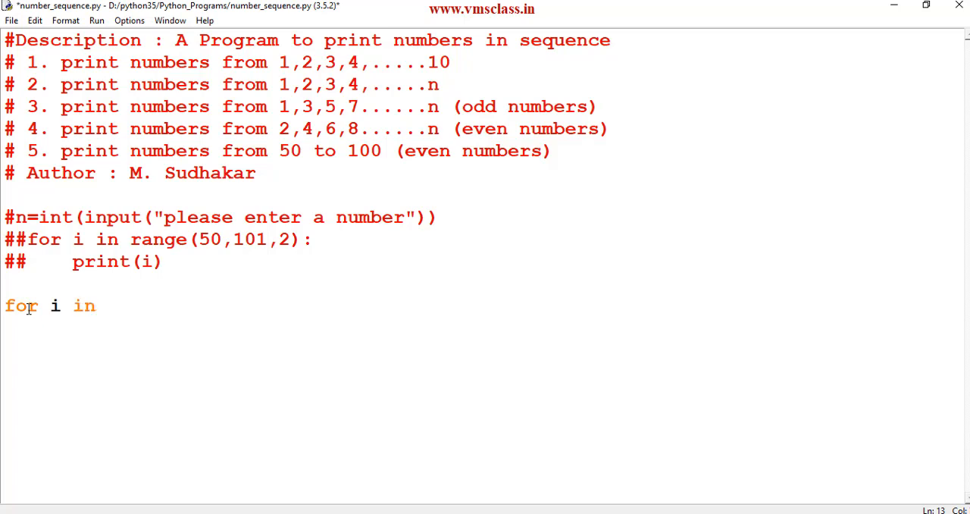
type("range(11):")
type("if i")
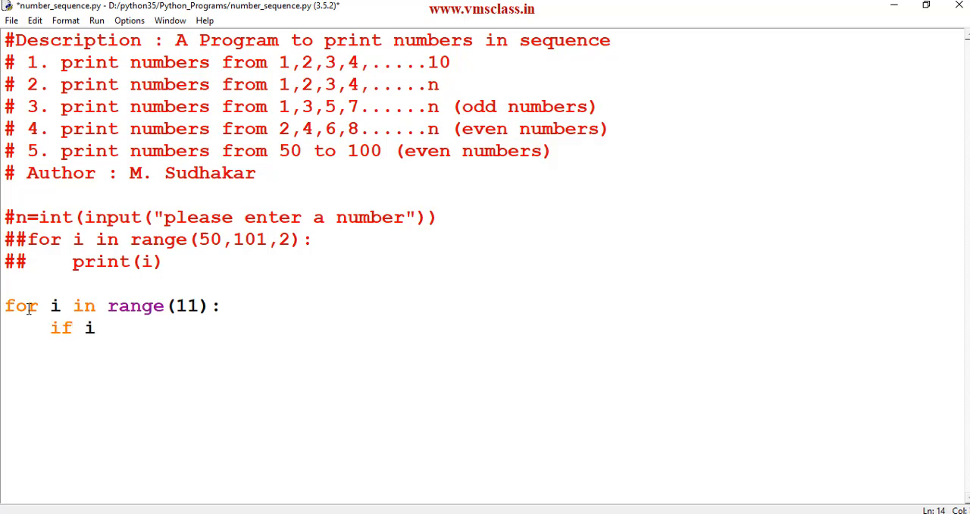
type("%2")
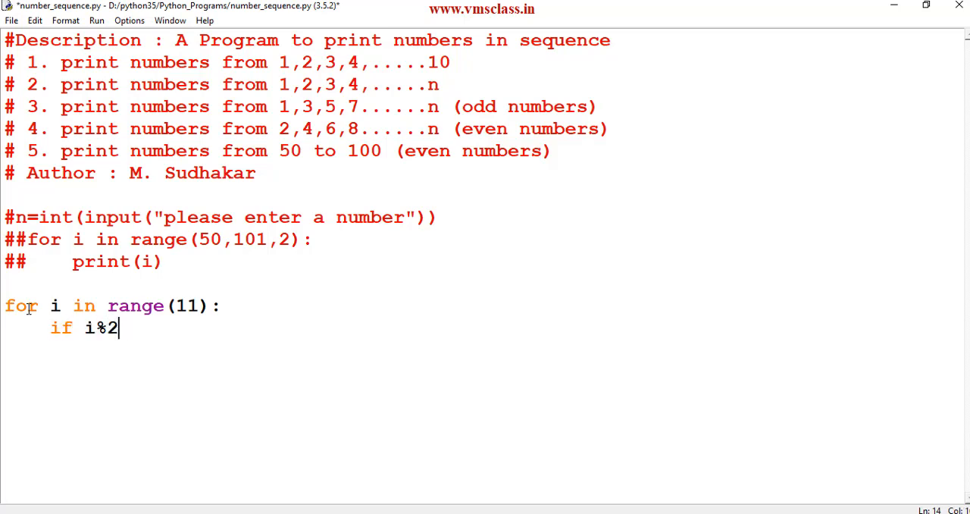
type("==0:")
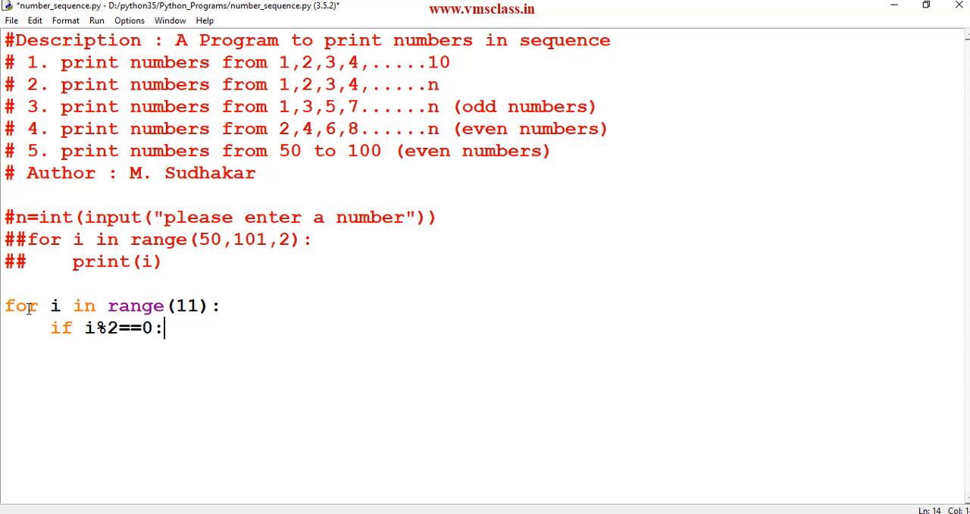
type("print(i")
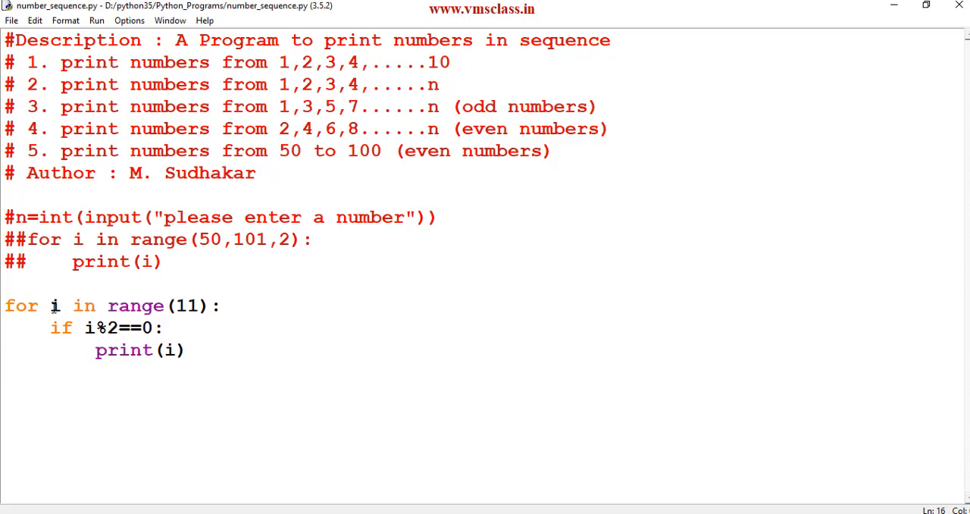
double_click(54, 306)
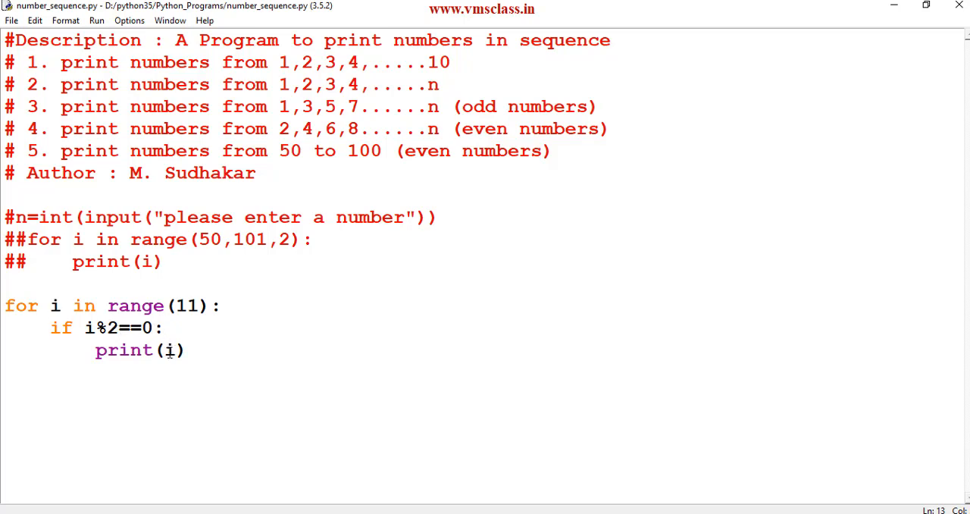
double_click(169, 349)
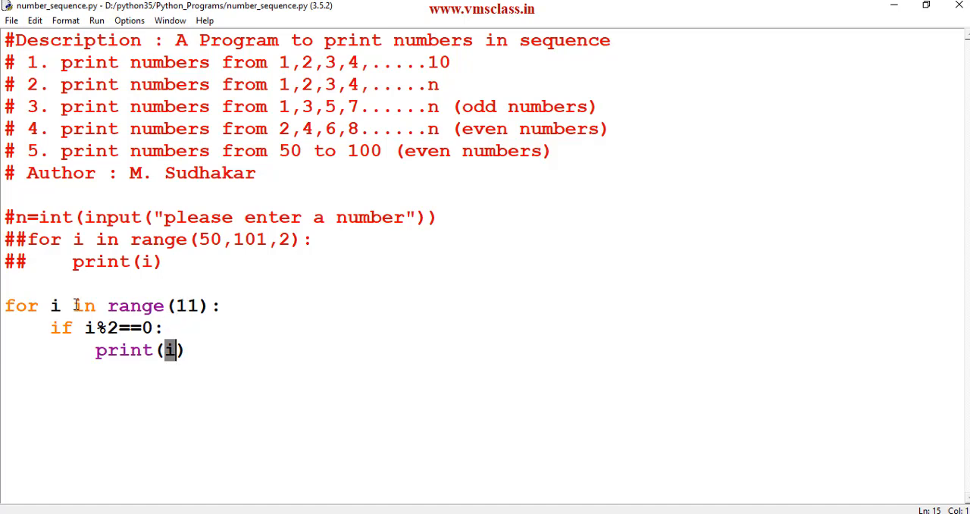
mouse_move(116, 332)
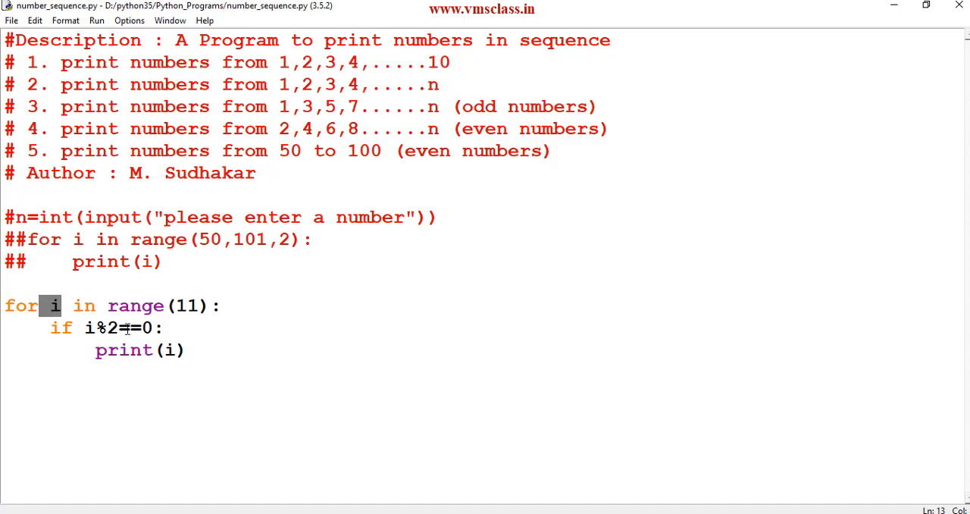
mouse_move(96, 20)
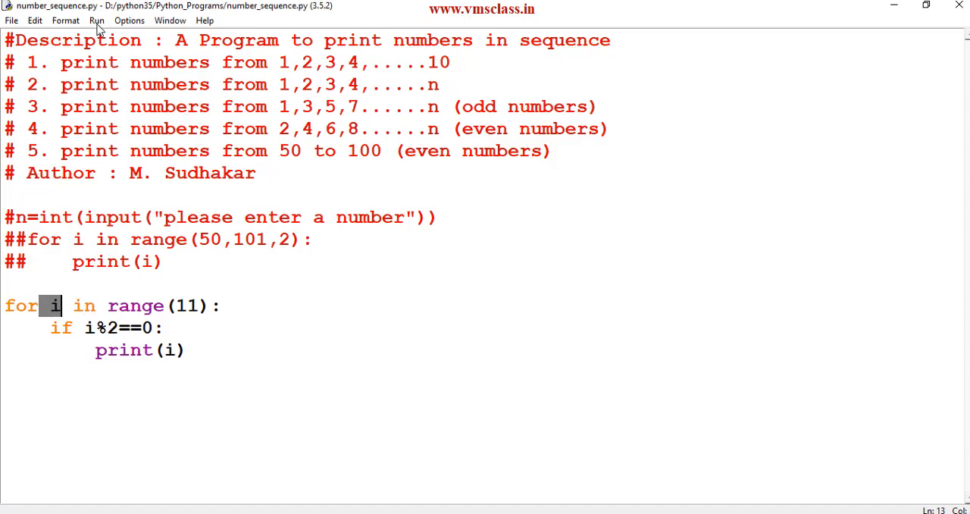
Run the range(11) even-check script in the Python Shell.
left_click(96, 20)
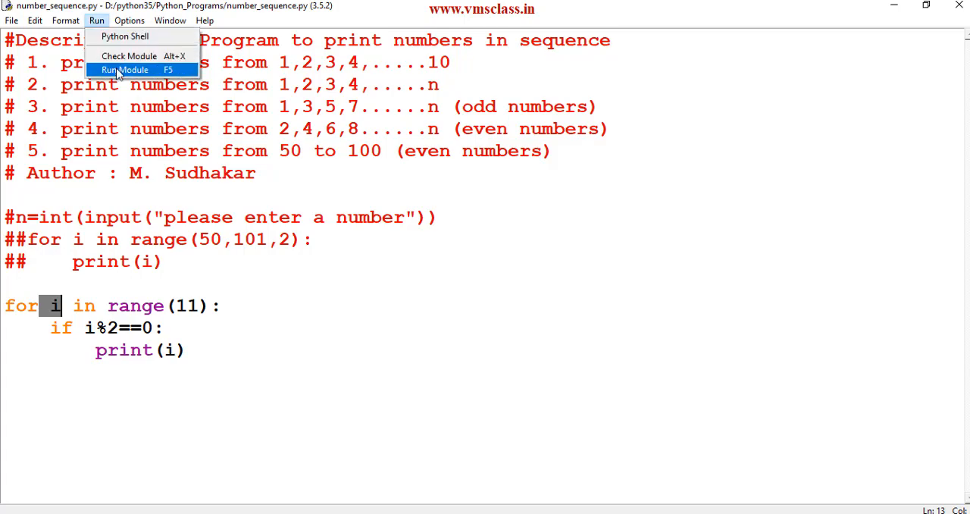
left_click(125, 69)
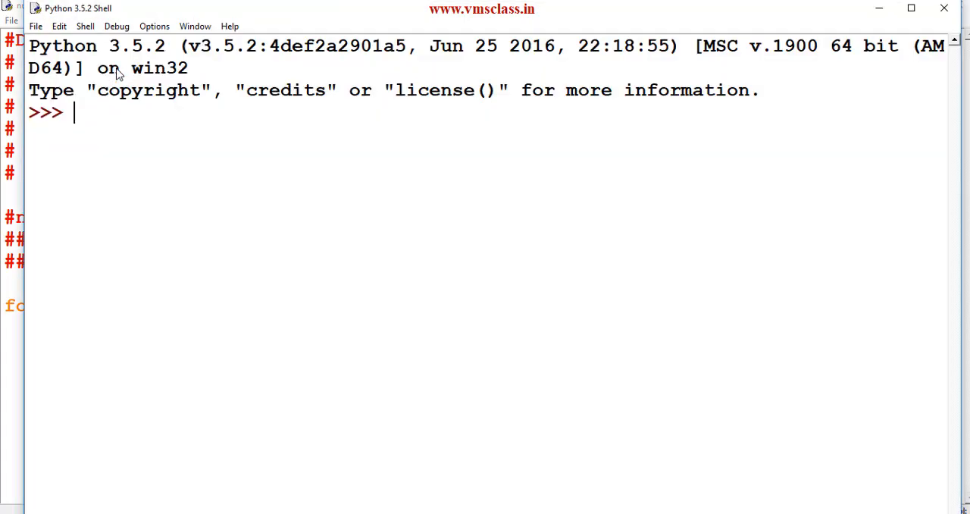
key("F5")
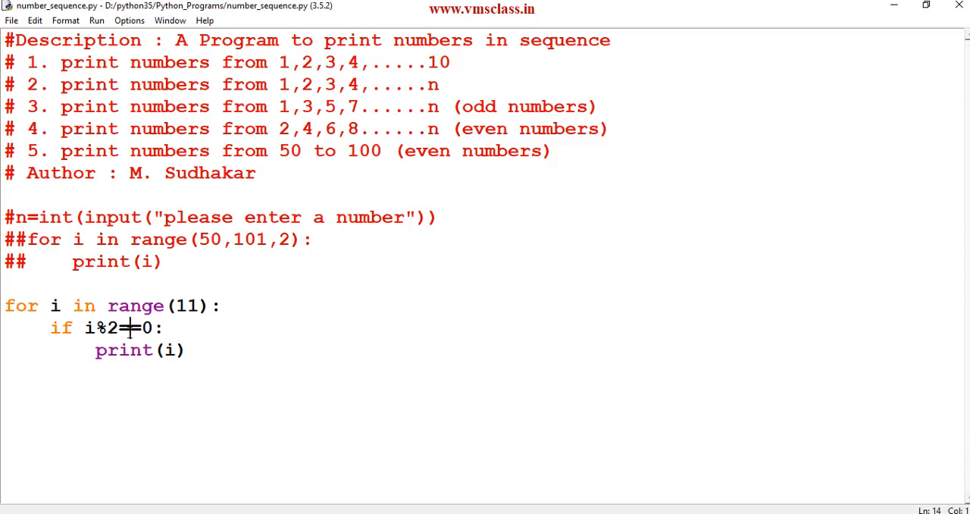
Change the condition to i%2!=0, save, and run the odd-number script.
type("!")
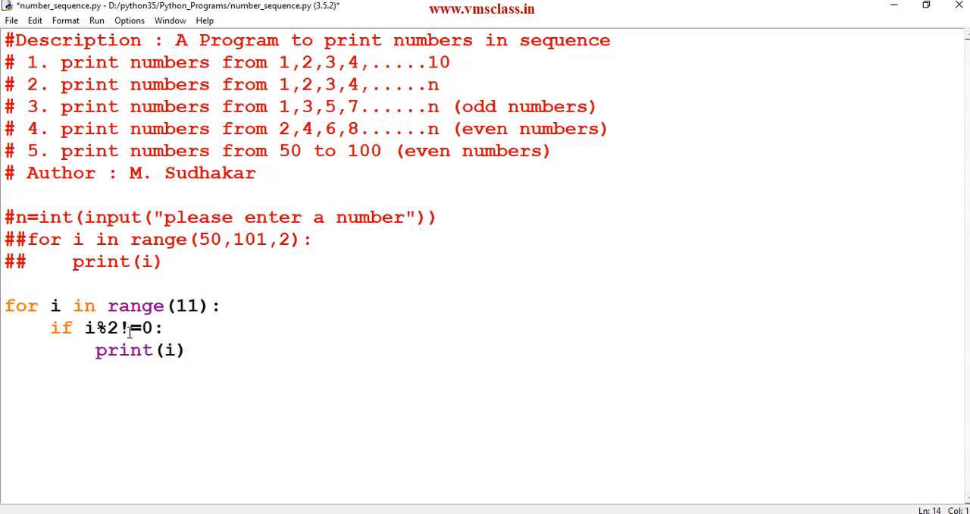
key("ctrl+s")
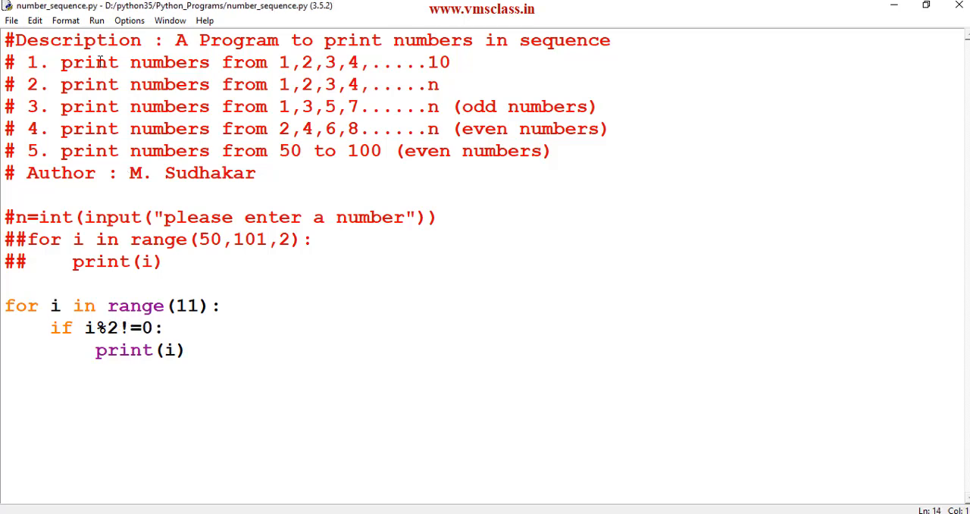
left_click(96, 21)
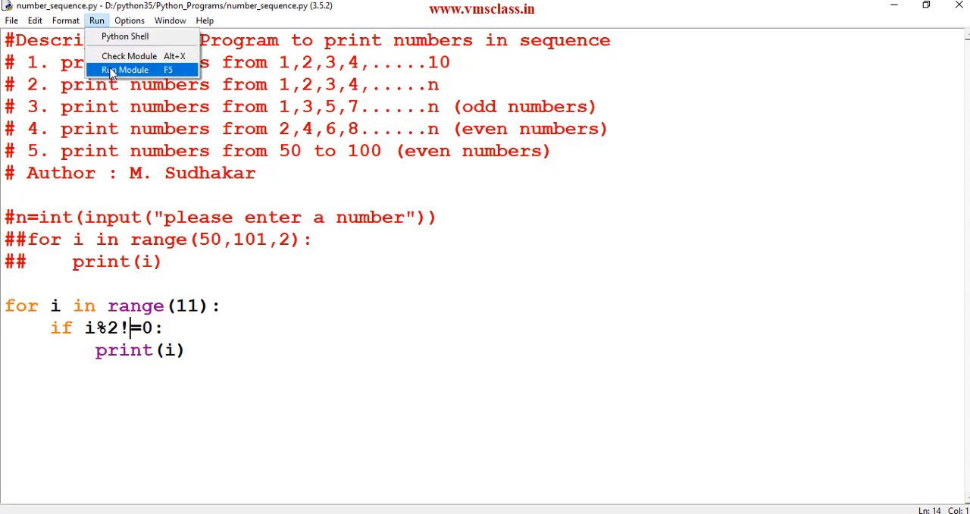
left_click(133, 69)
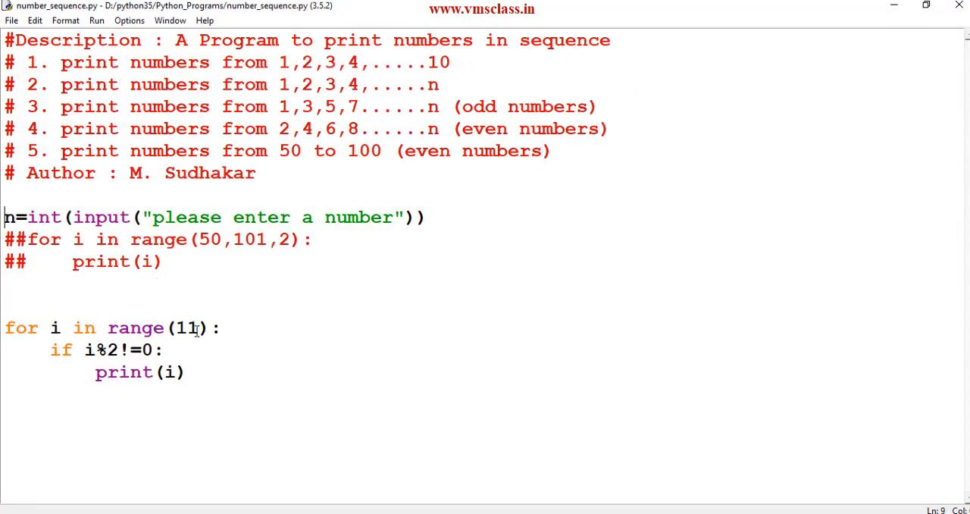
Change the odd-number loop's range(11) to range(n+1) and save the script.
key("BackSpace")
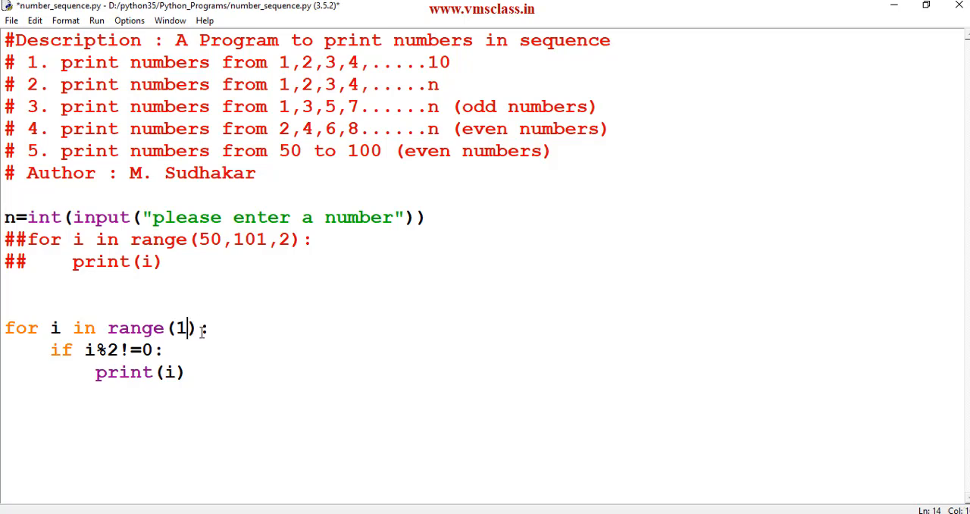
type("n+")
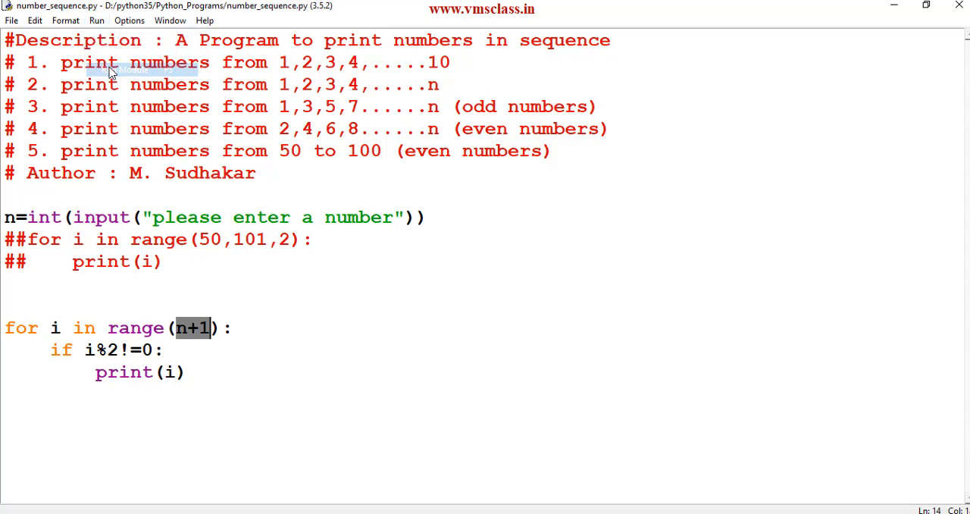
key("F5")
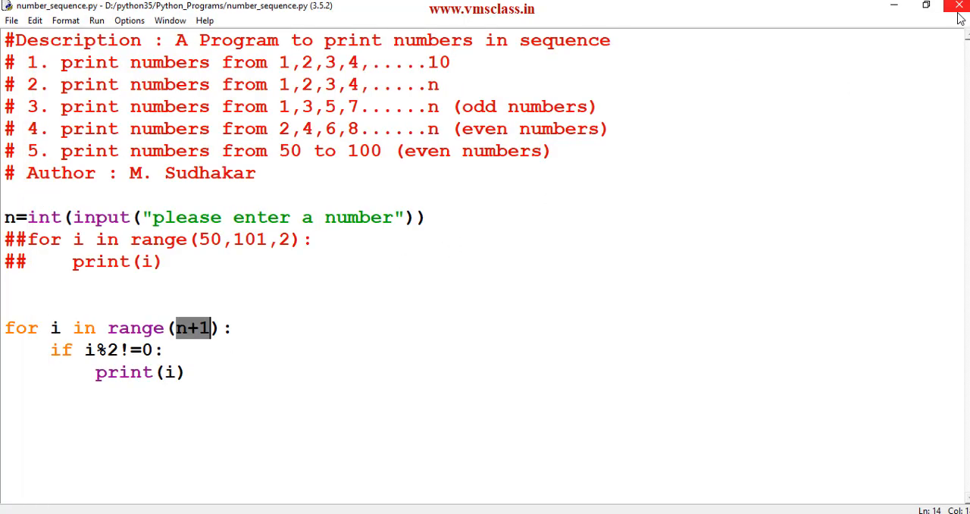
mouse_move(958, 7)
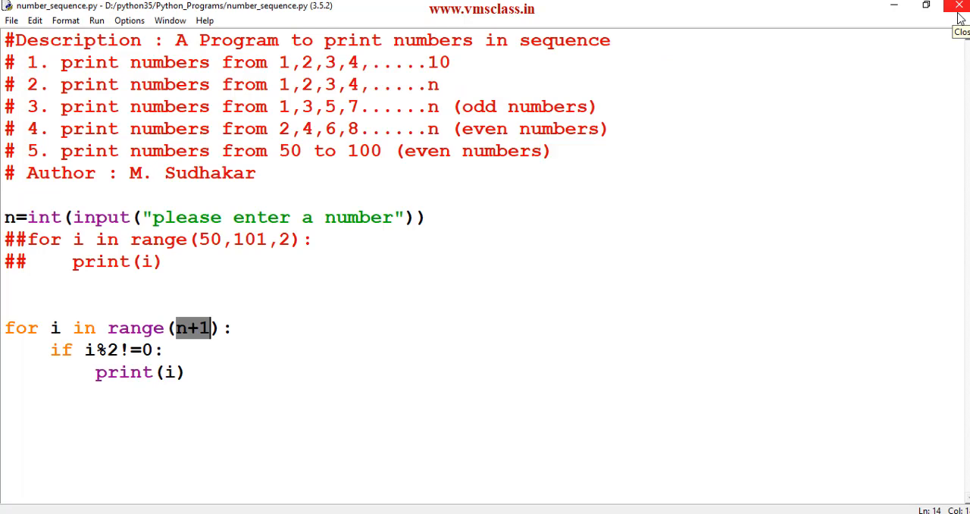